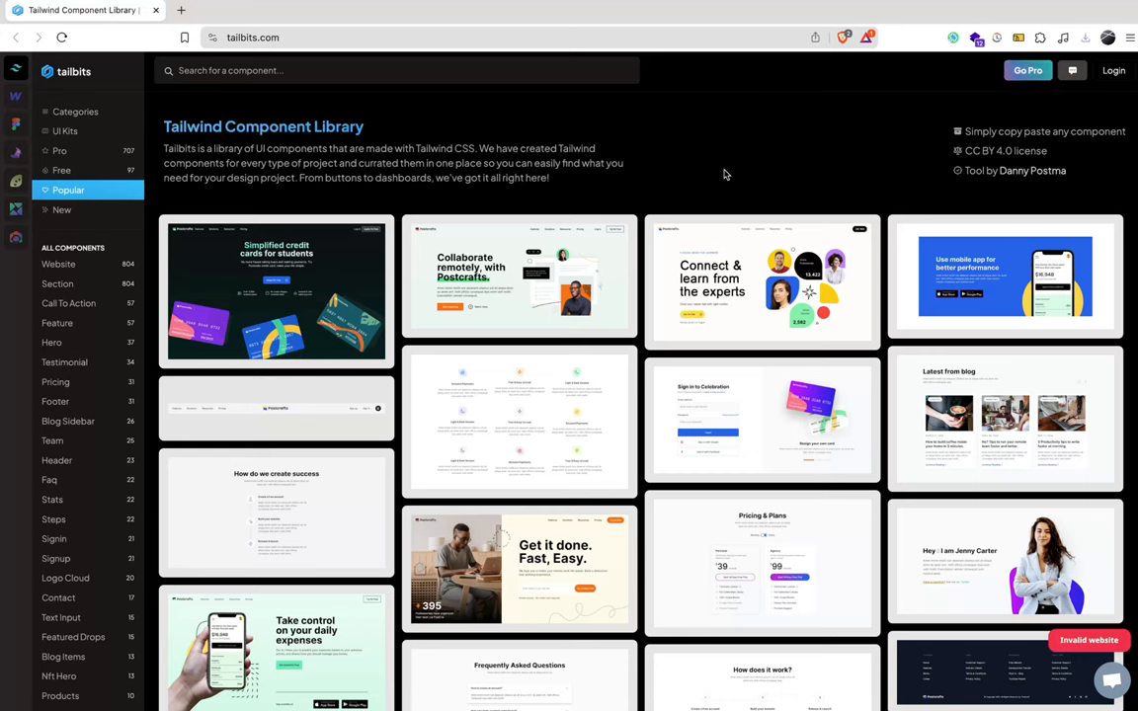
- Filter the Tailbits library to free components and close the sign-in preview
left_click(61, 170)
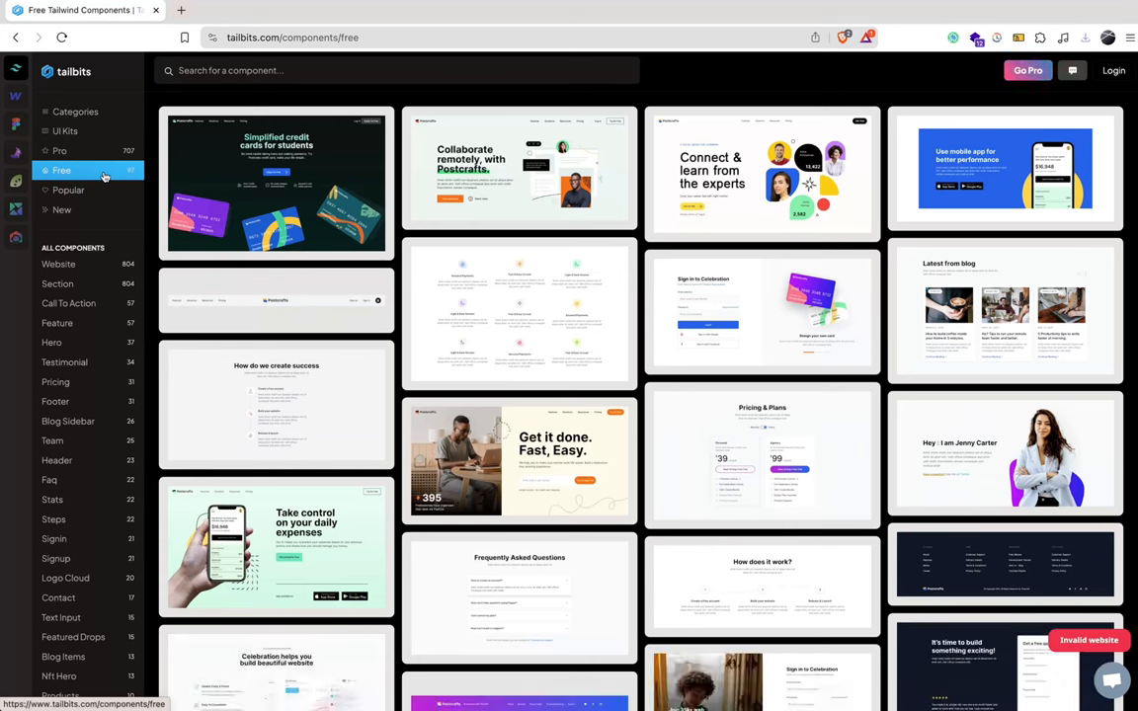
mouse_move(716, 306)
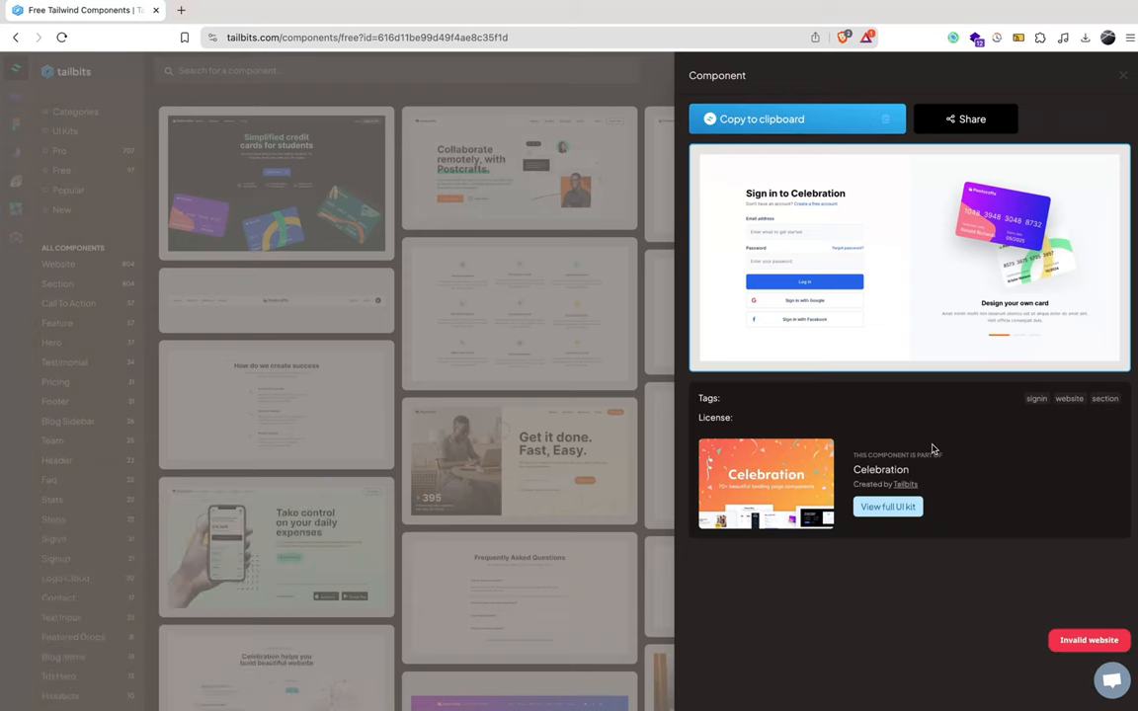
left_click(1122, 75)
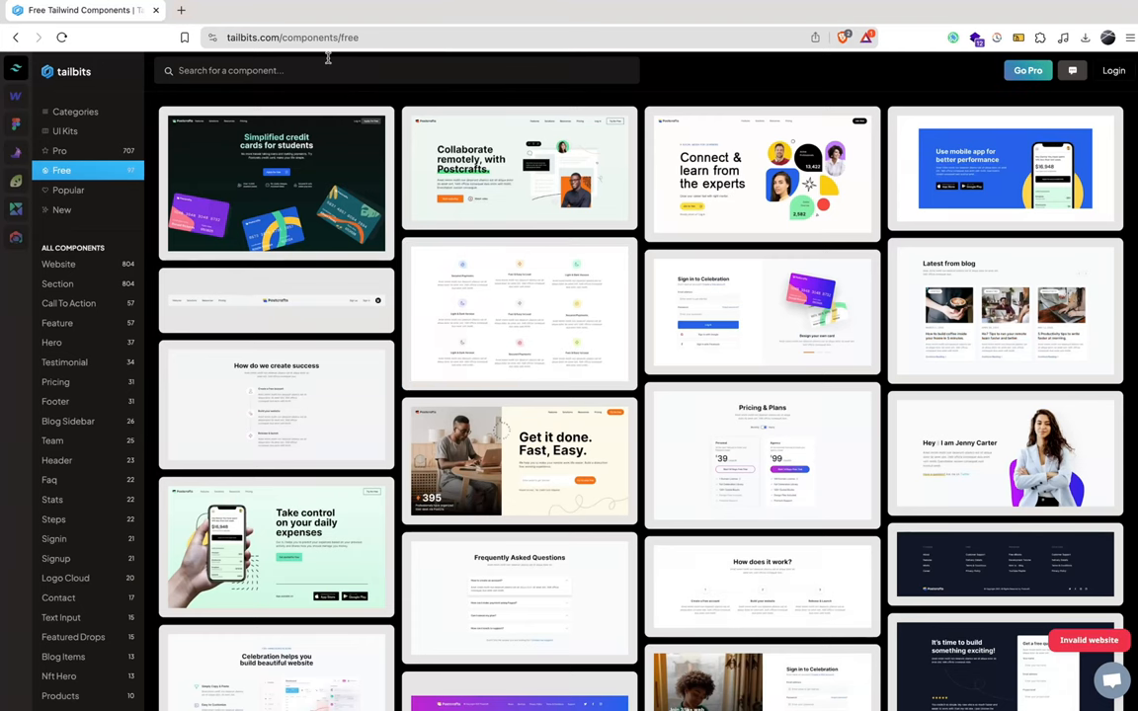
scroll("down", 3)
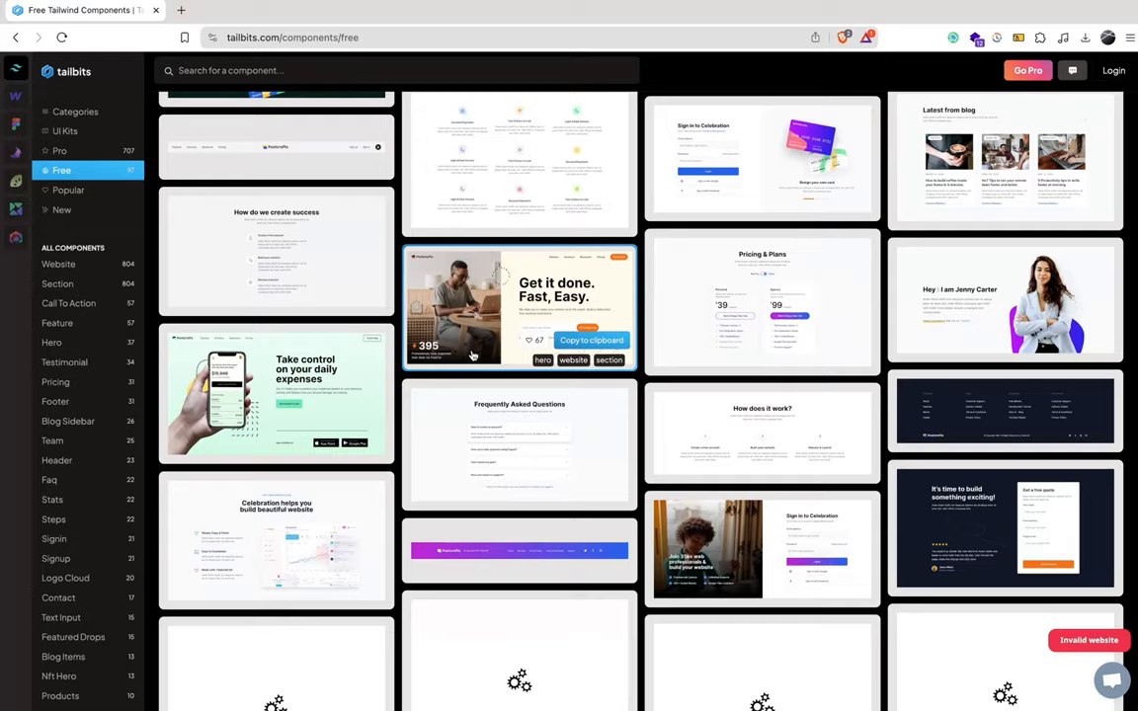
- Preview the Frequently Asked Questions component and return to the gallery
left_click(518, 444)
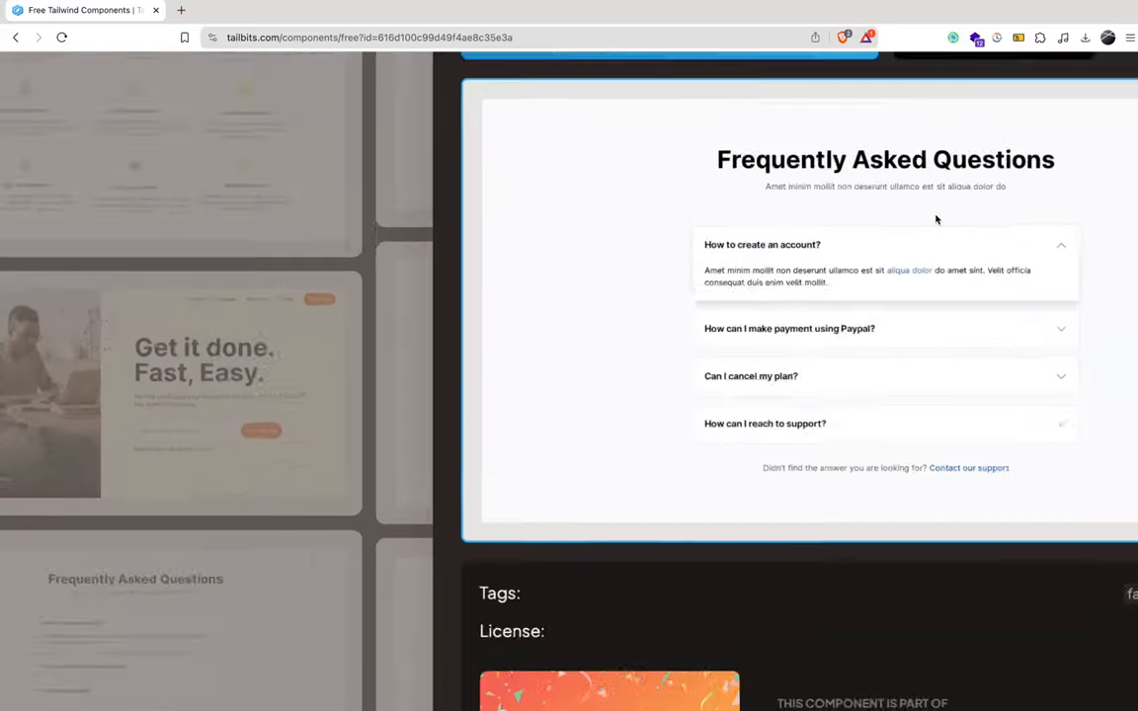
left_click(15, 35)
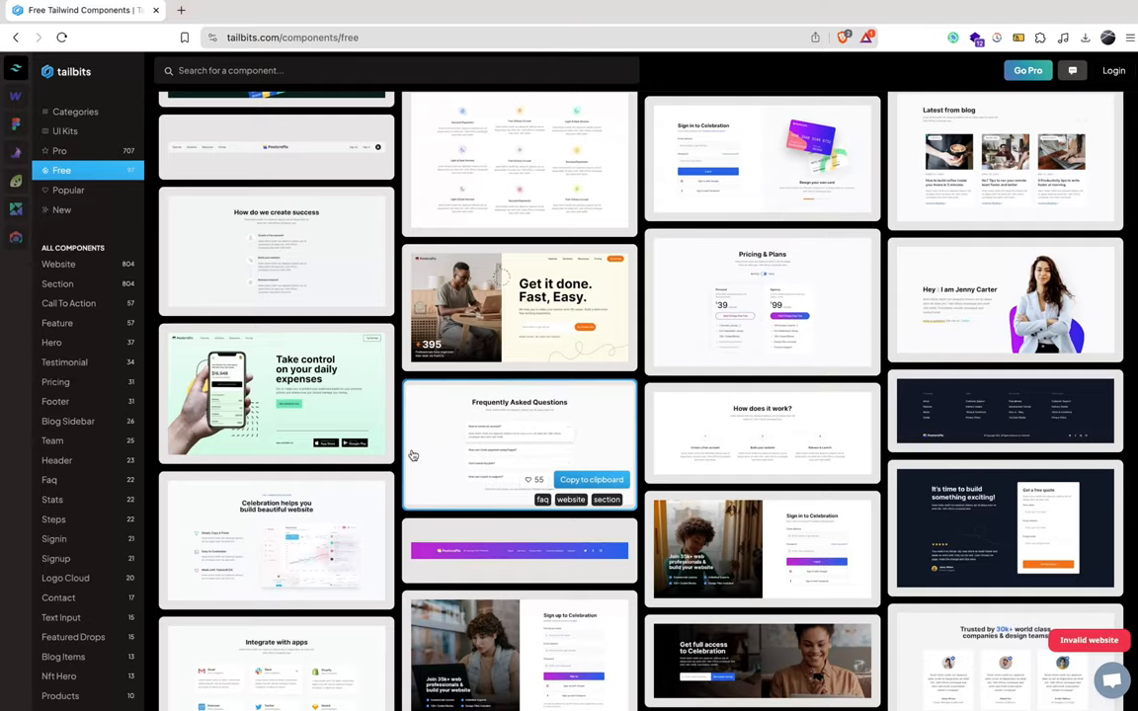
scroll("down", 3)
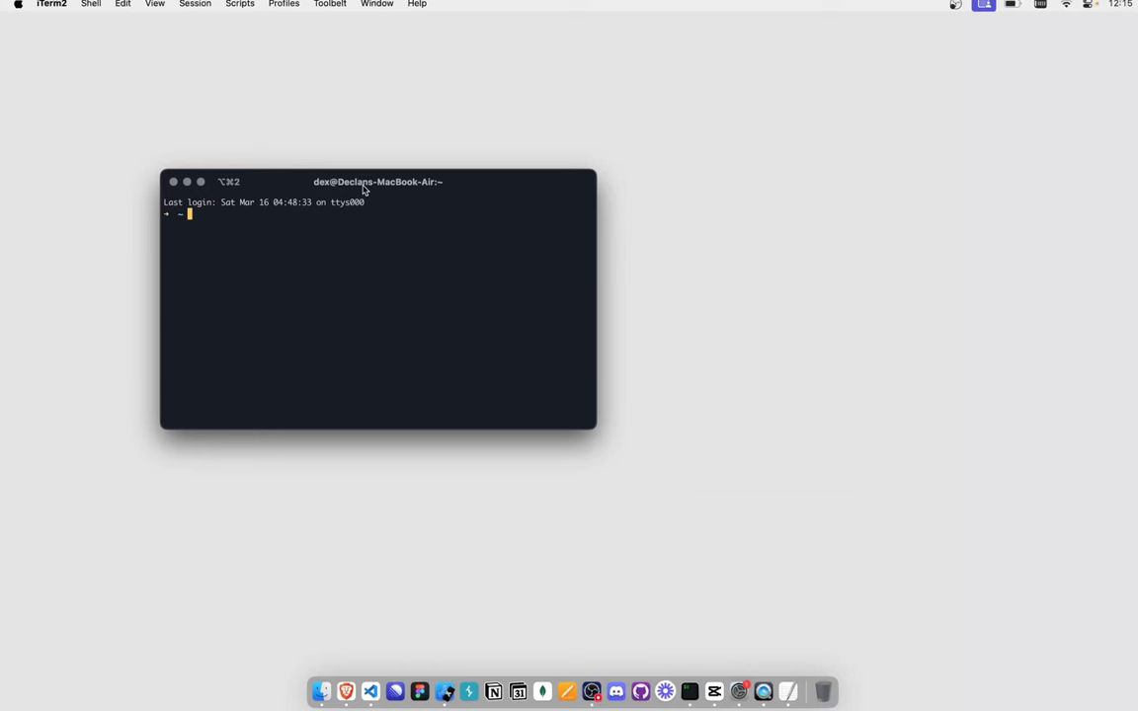
- Scaffold a Vite project on Node 18 via pnpm create vite, choosing React with plain JavaScript
type("nvm use 18 &&")
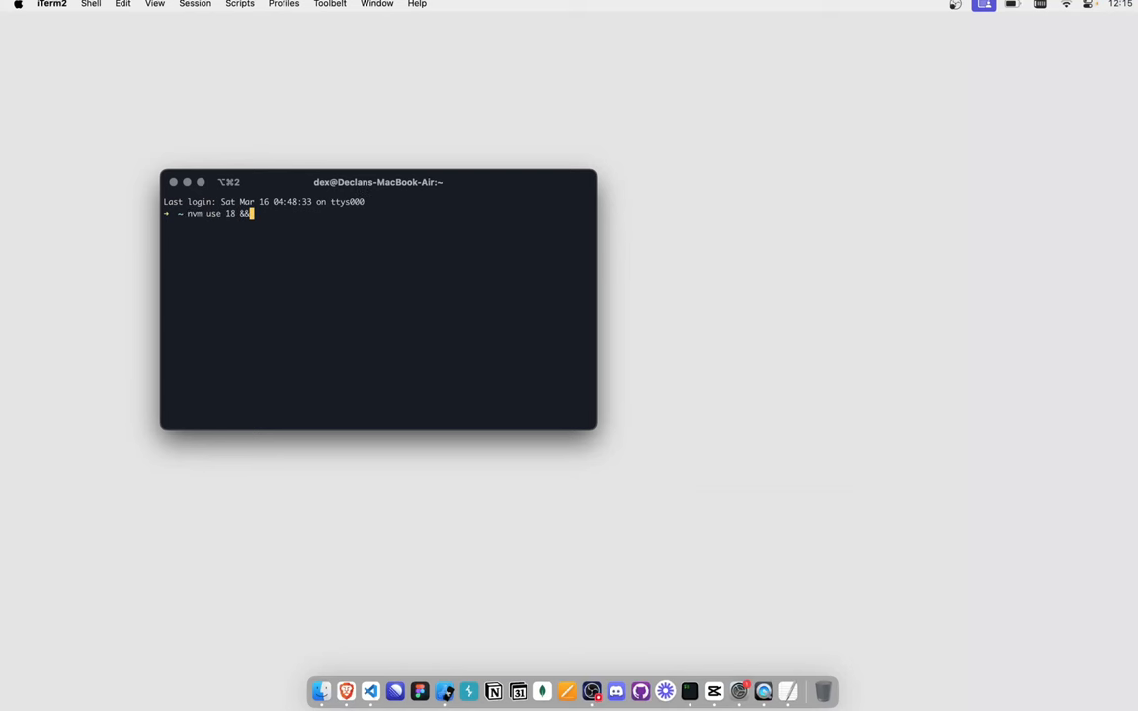
type("\" \"")
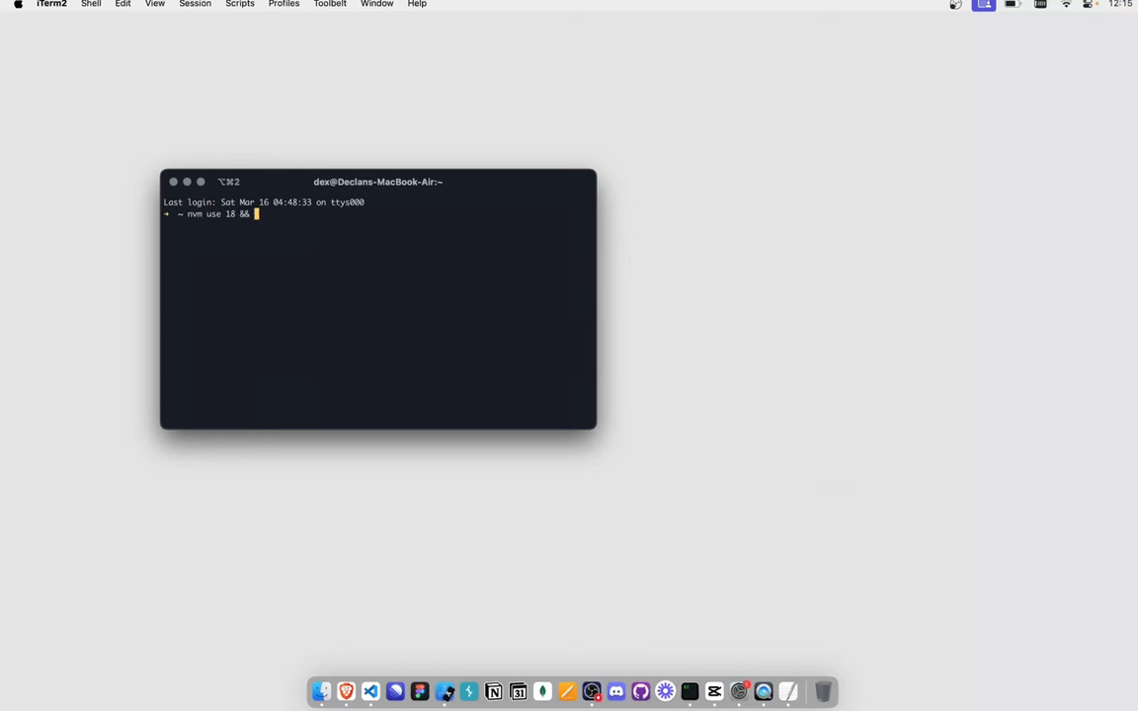
type("pnpm create vite")
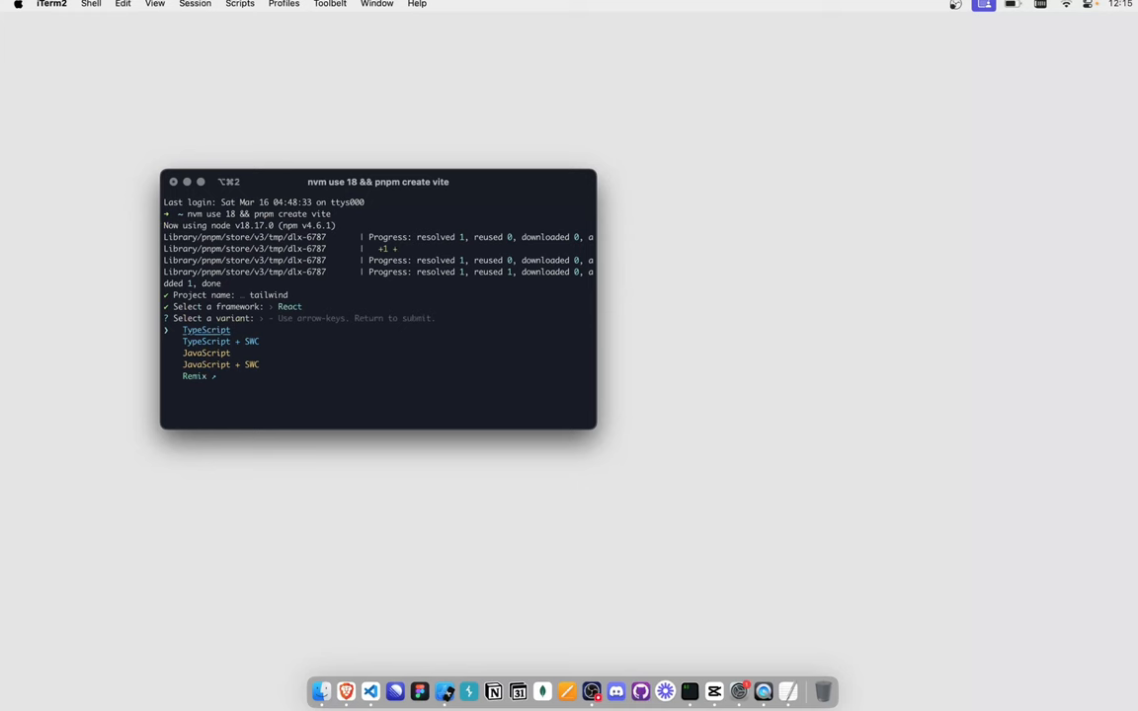
key("down")
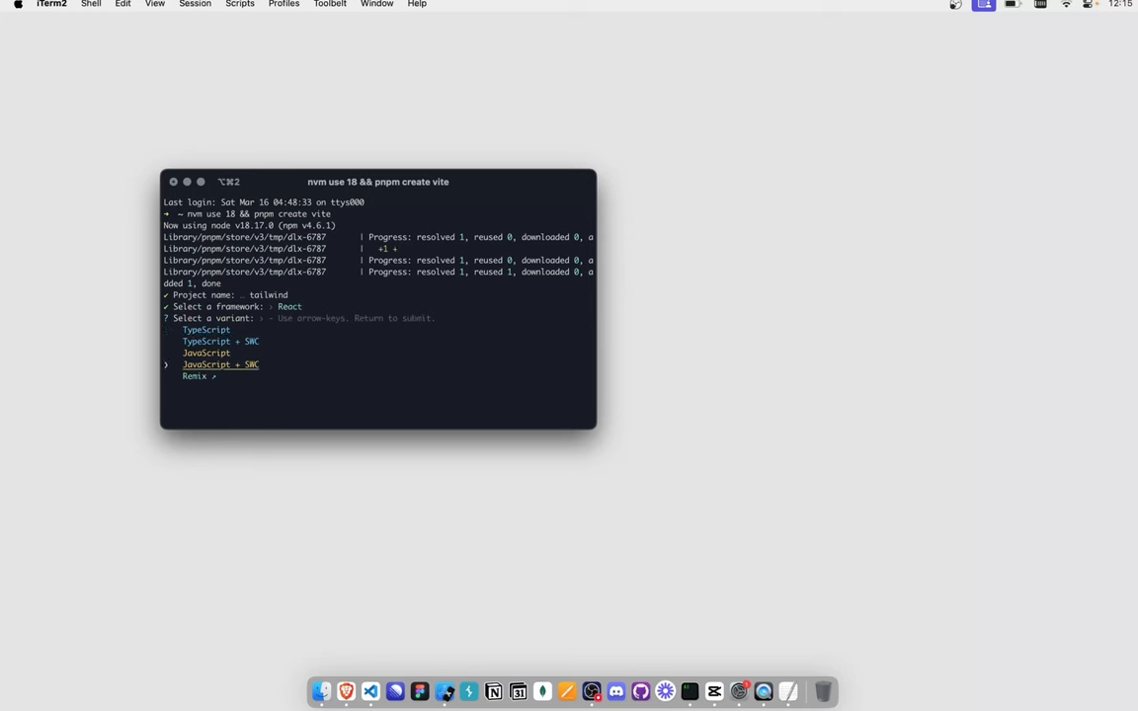
key("enter")
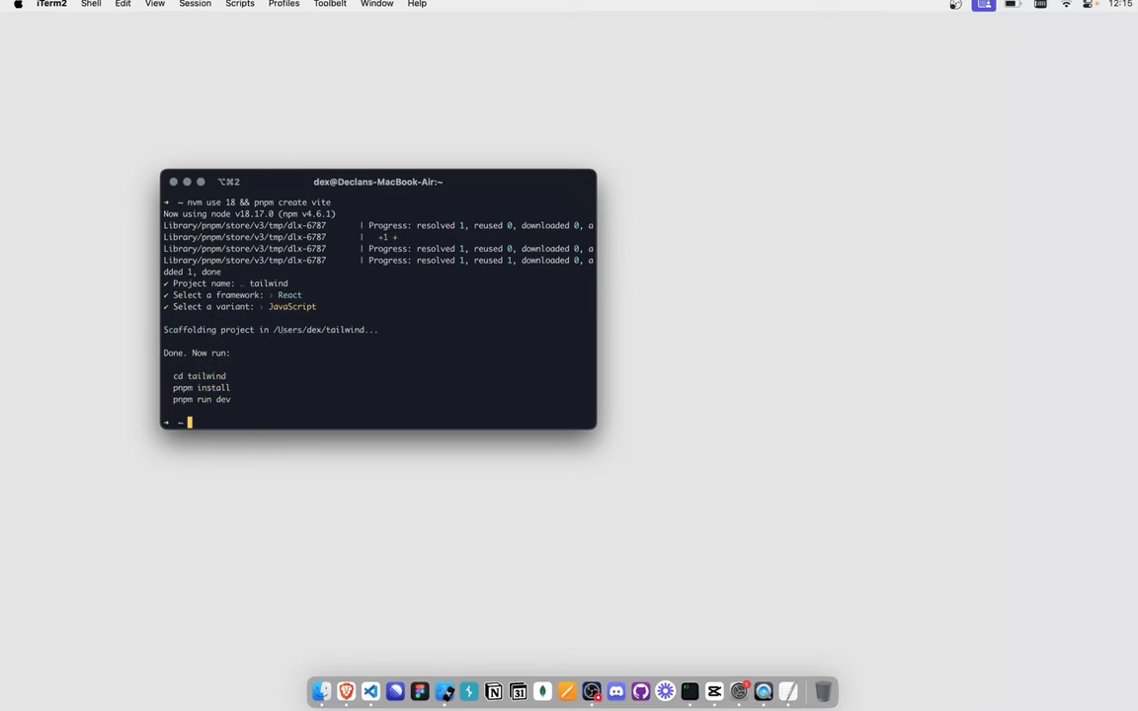
- Enter the tailwind folder, open it in VS Code and install dependencies with pnpm i
type("cd tailwind")
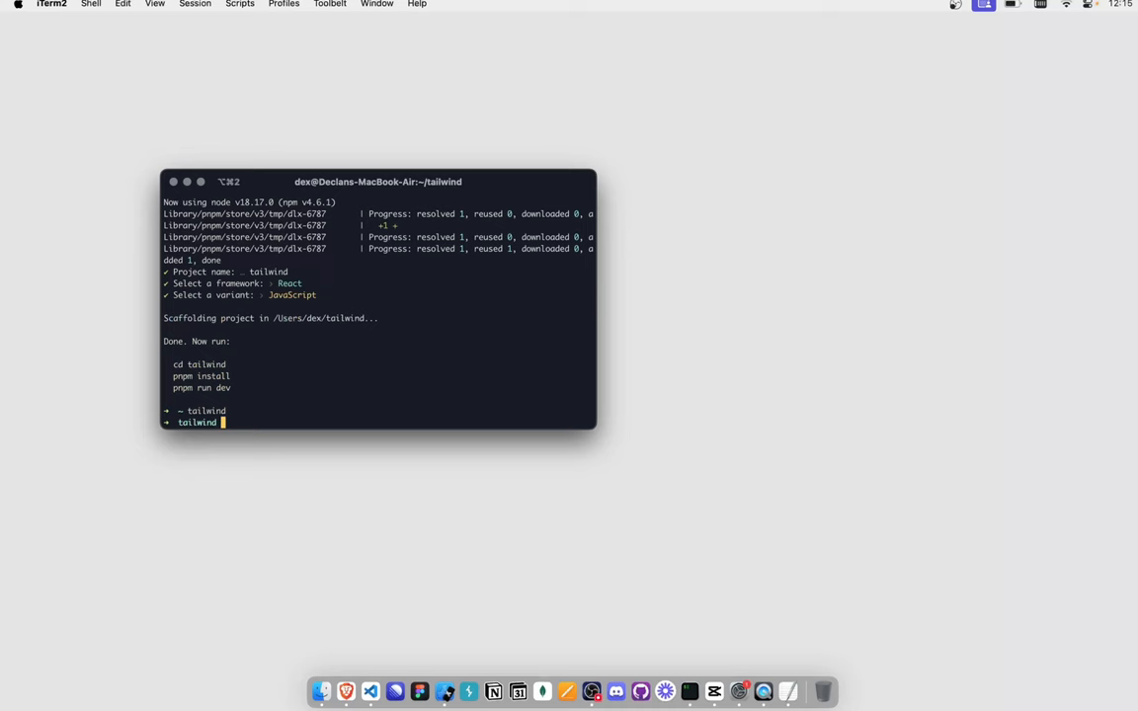
type("code .")
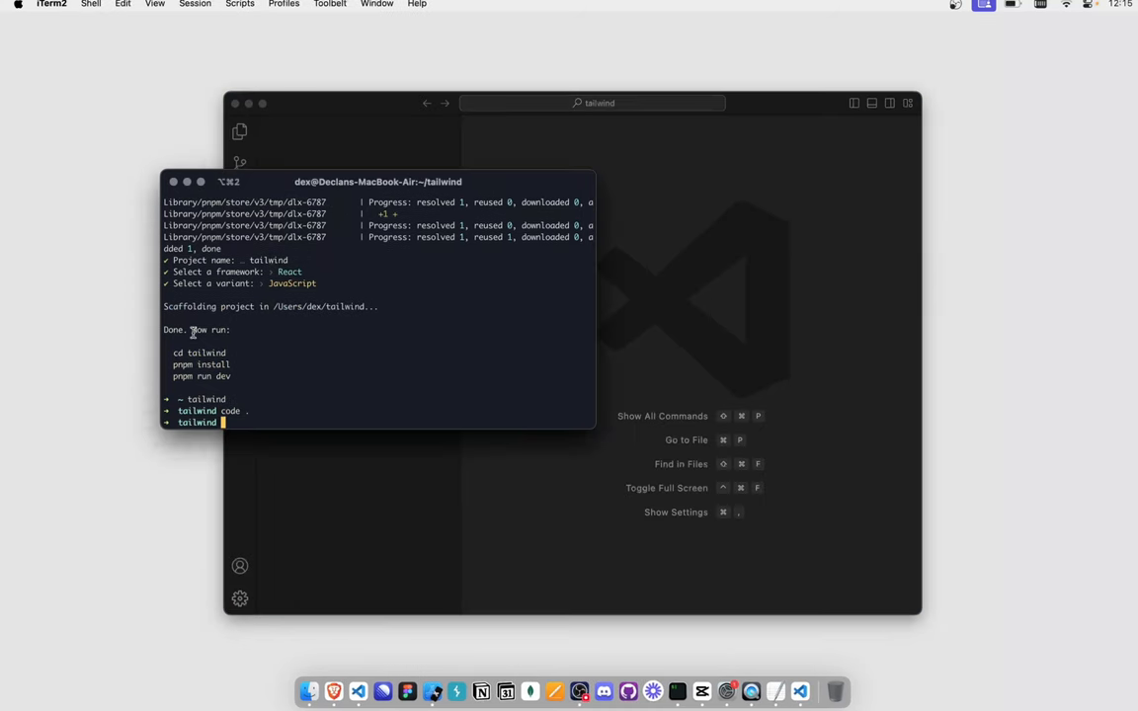
type("pnpm")
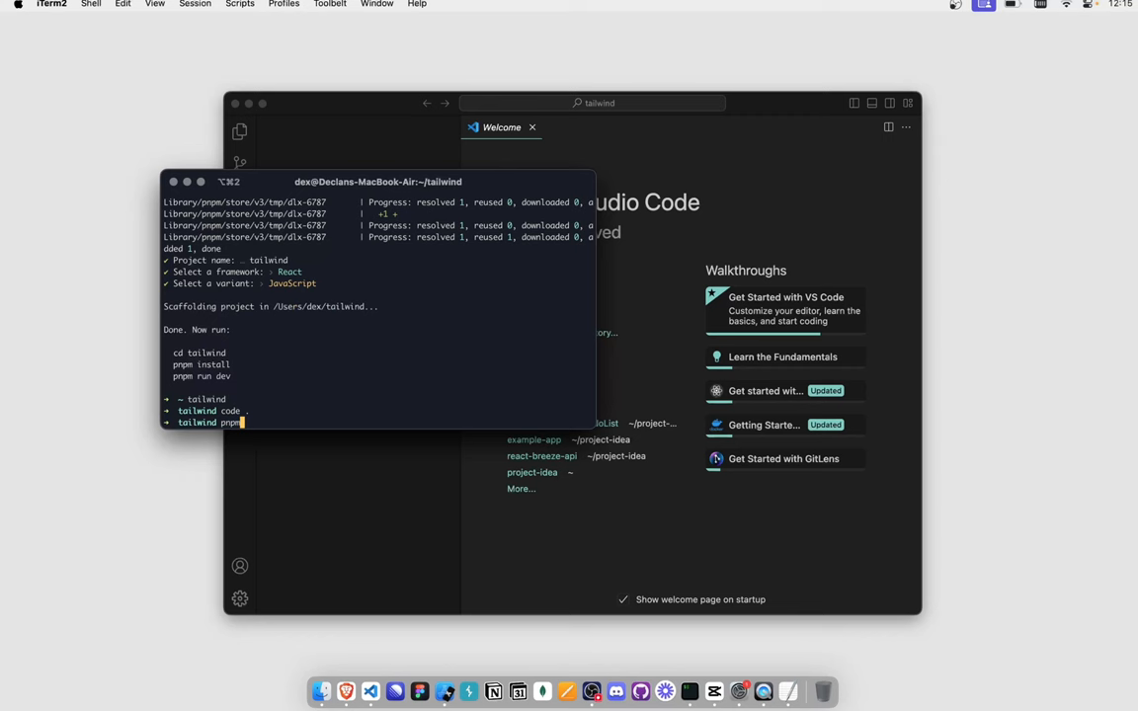
type("i")
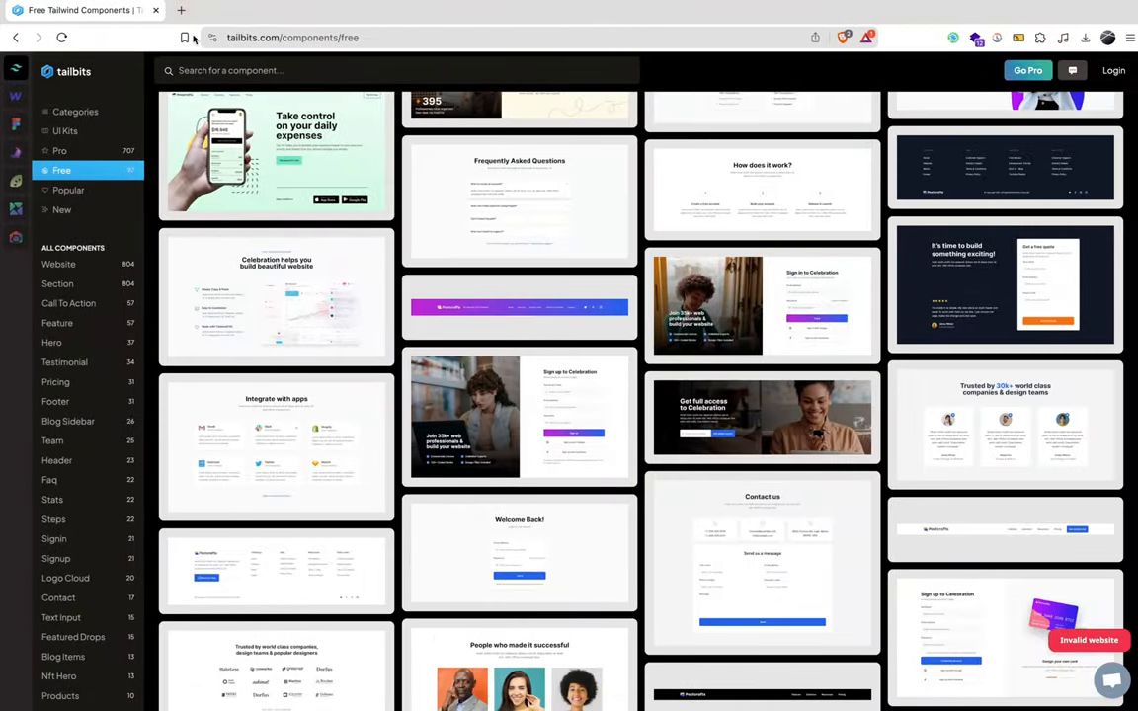
- Search for the Tailwind CSS Vite install guide and read its React installation steps
left_click(344, 10)
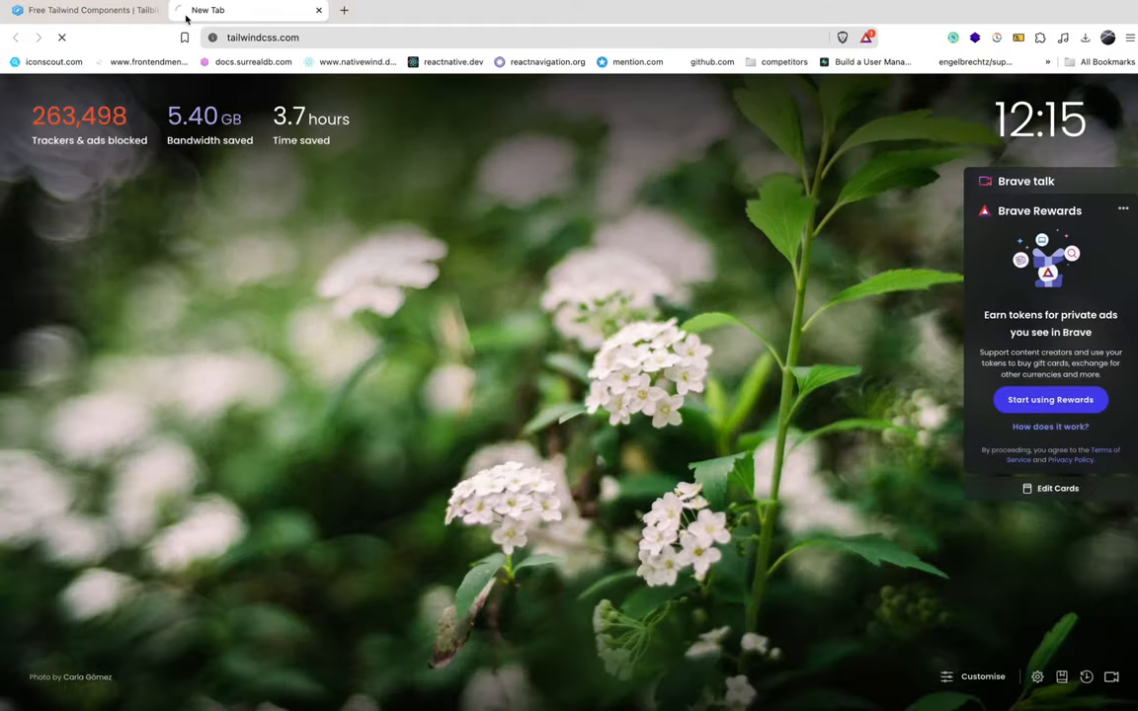
type("tailwindcss.com")
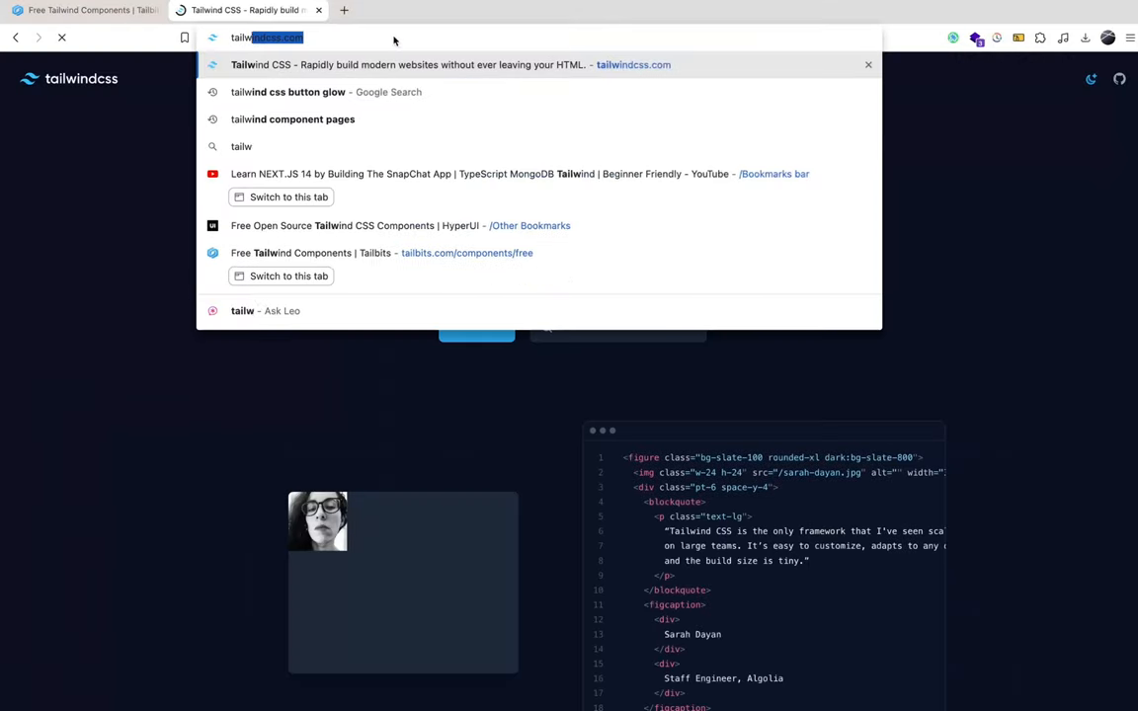
type("tailwind install vite re")
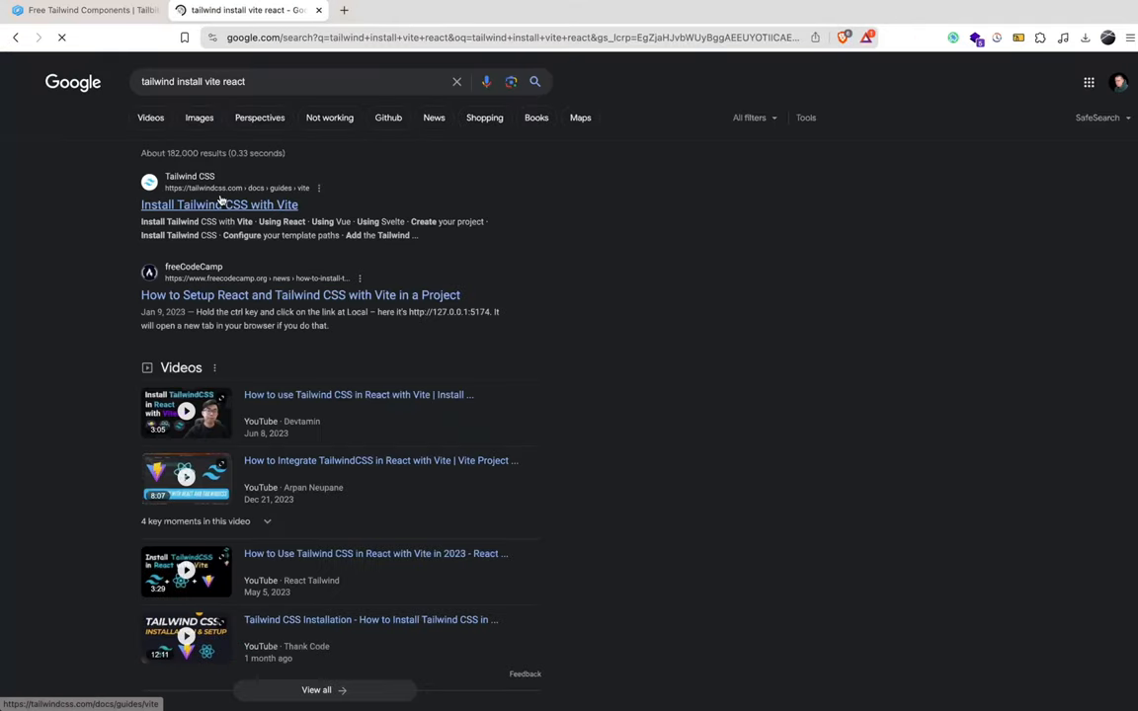
left_click(218, 204)
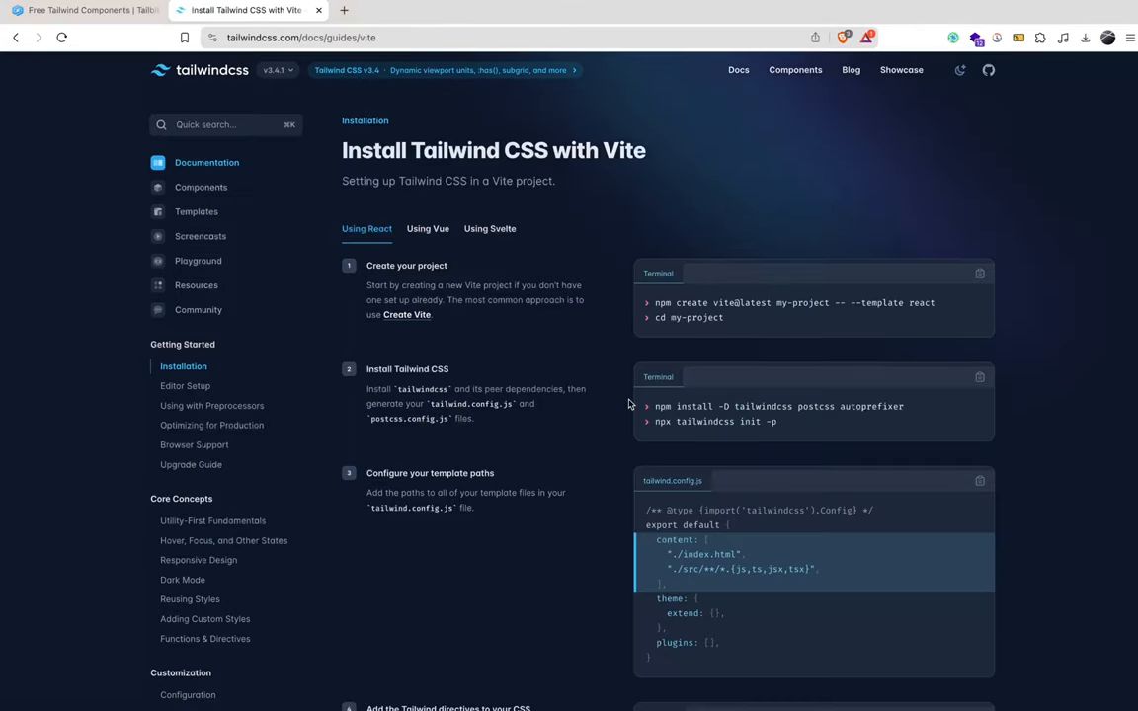
scroll("down", 3)
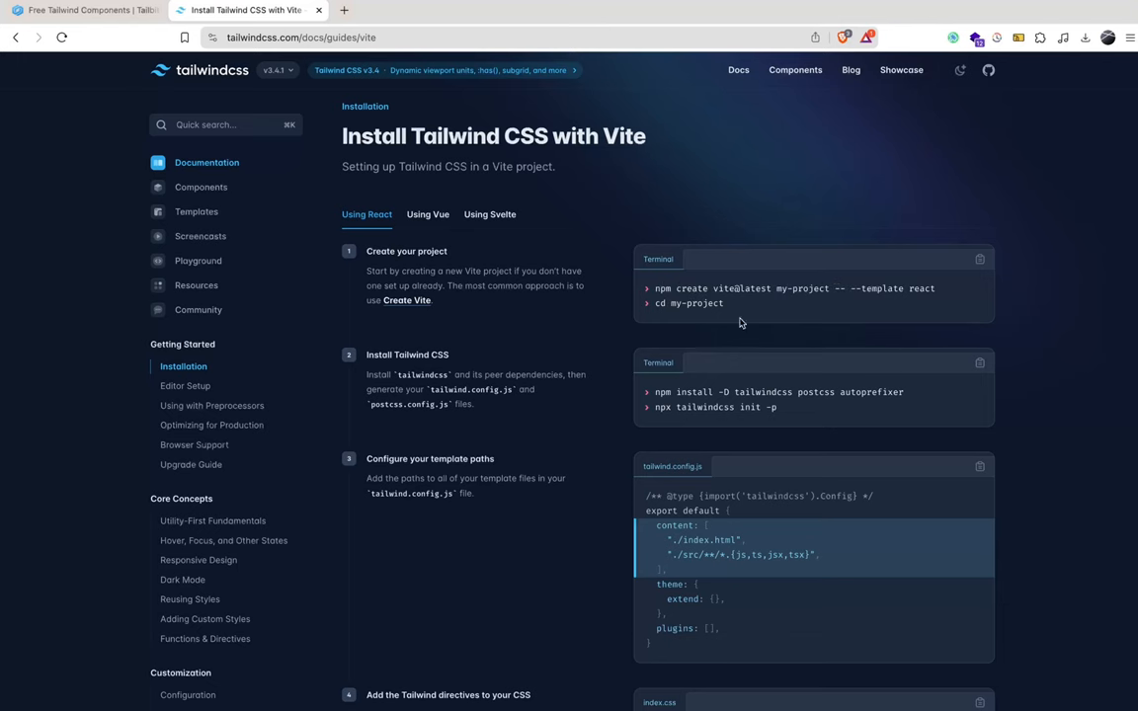
scroll("down", 3)
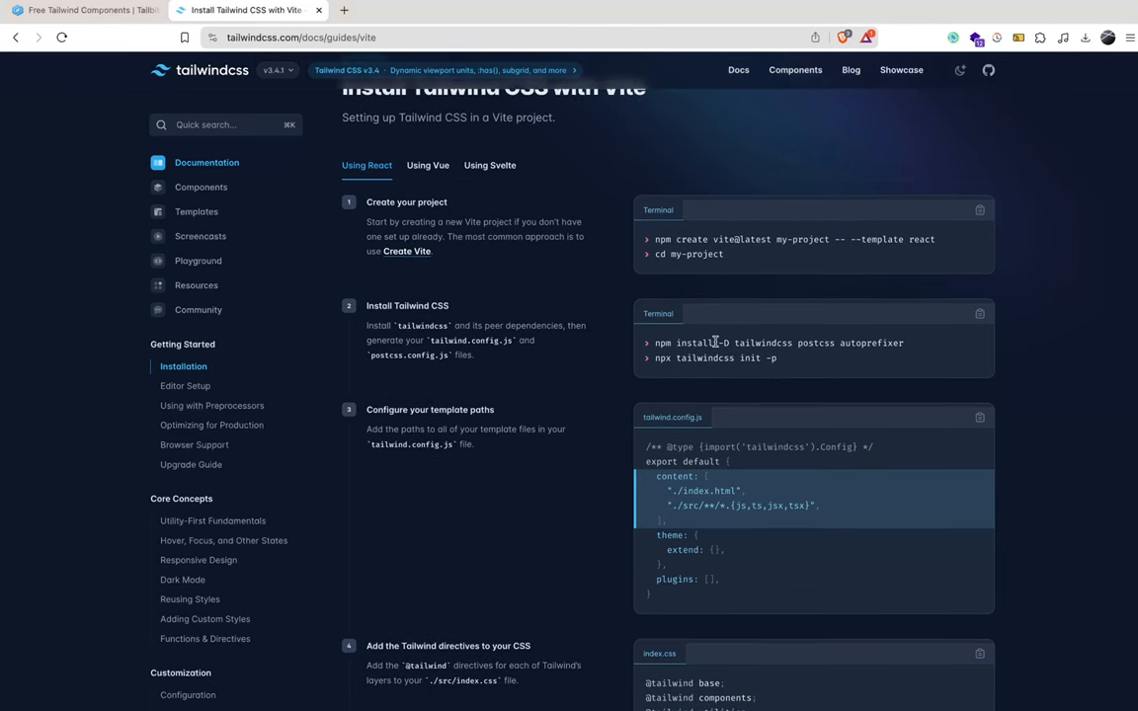
mouse_move(917, 346)
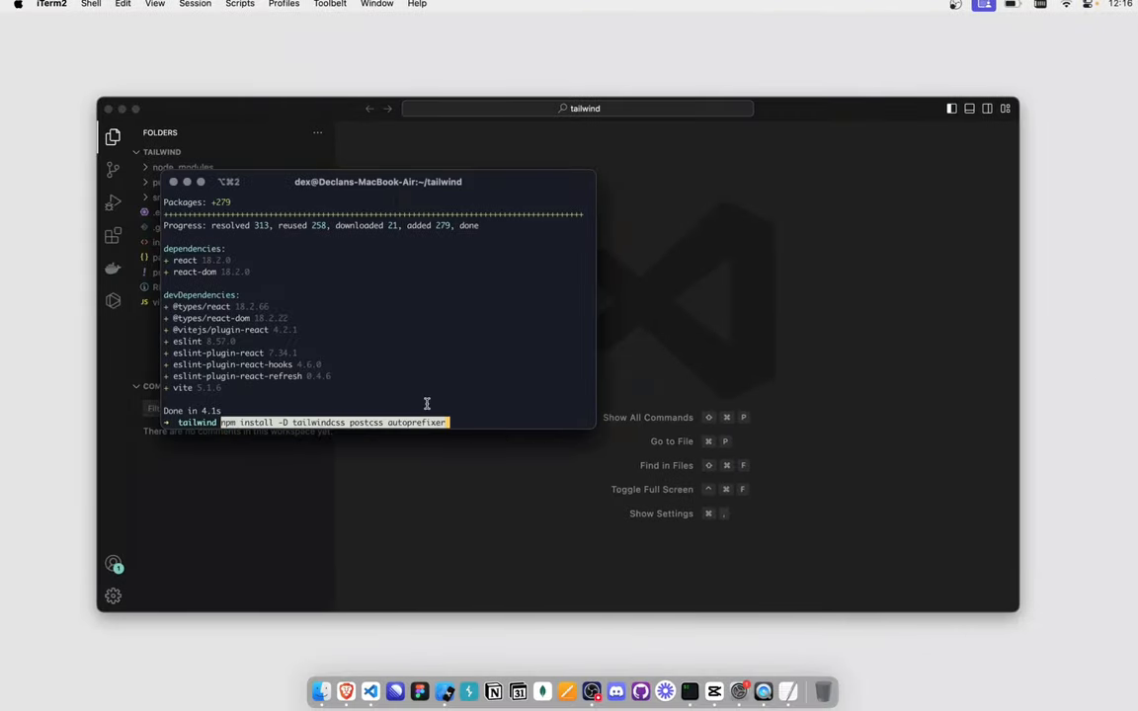
- Install tailwindcss, postcss and autoprefixer as dev dependencies, then review the config and directive steps
key("Return")
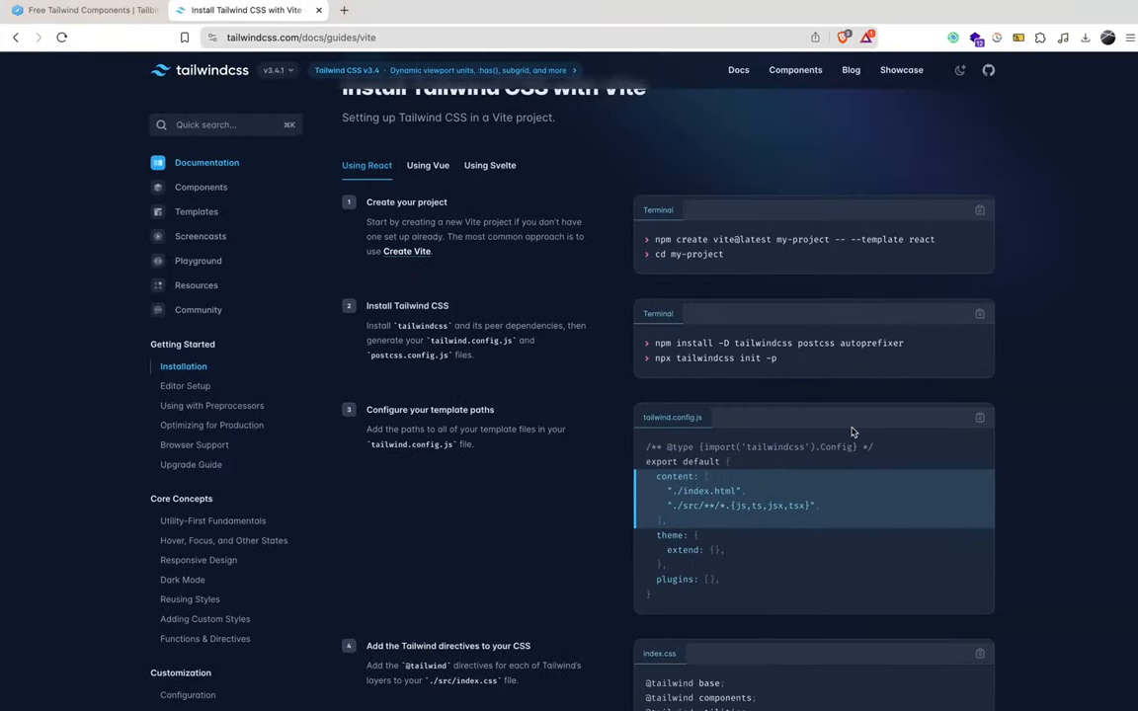
scroll("down", 3)
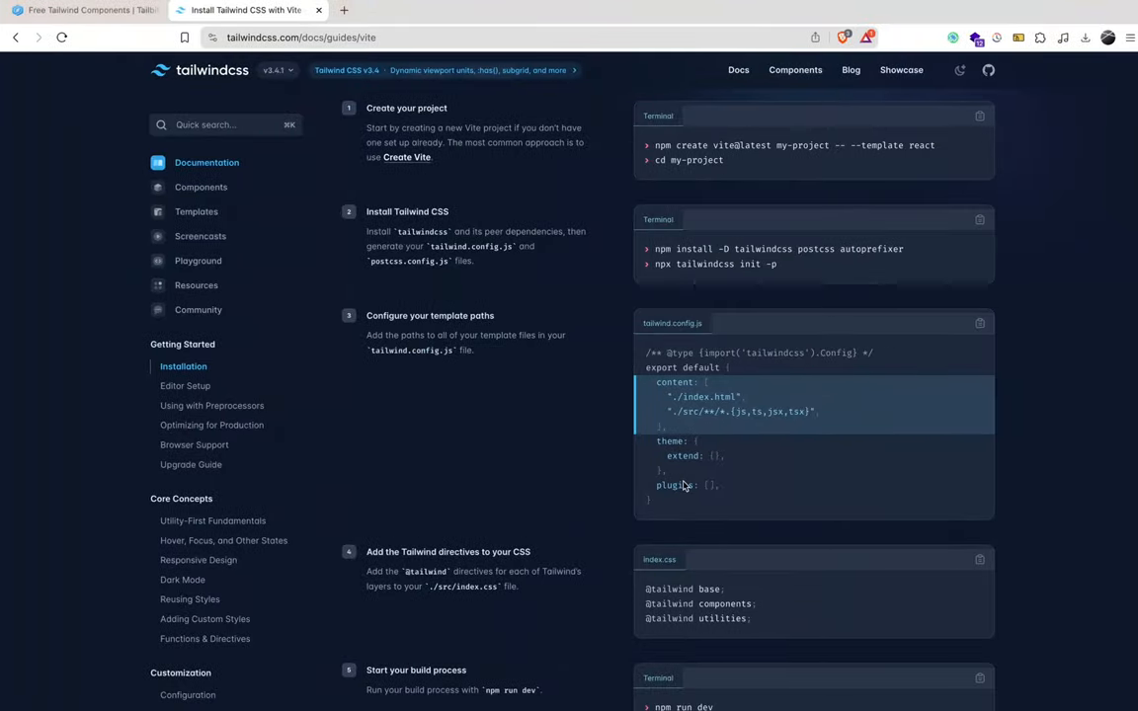
scroll("down", 3)
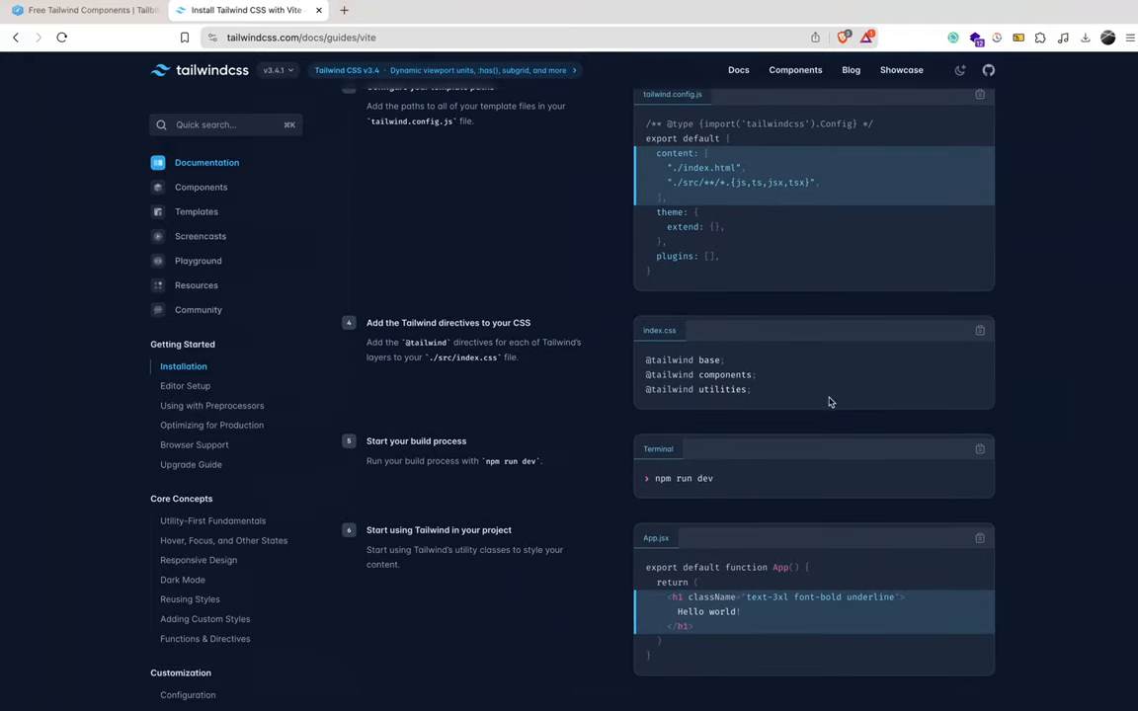
mouse_move(514, 437)
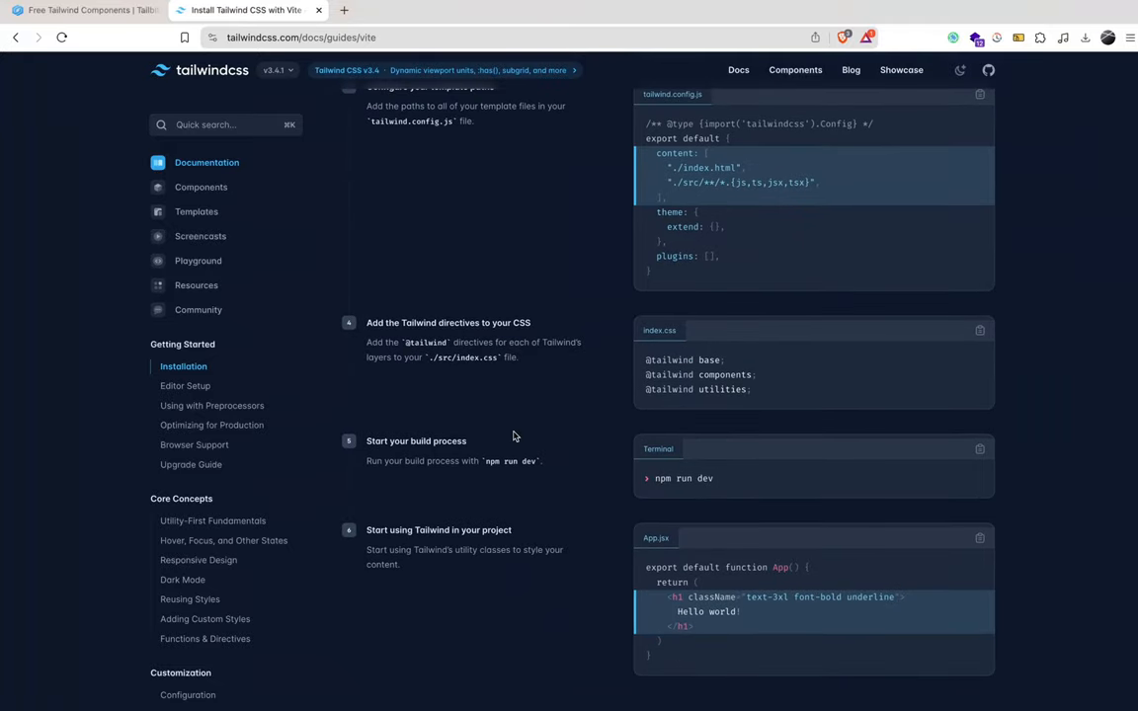
mouse_move(363, 326)
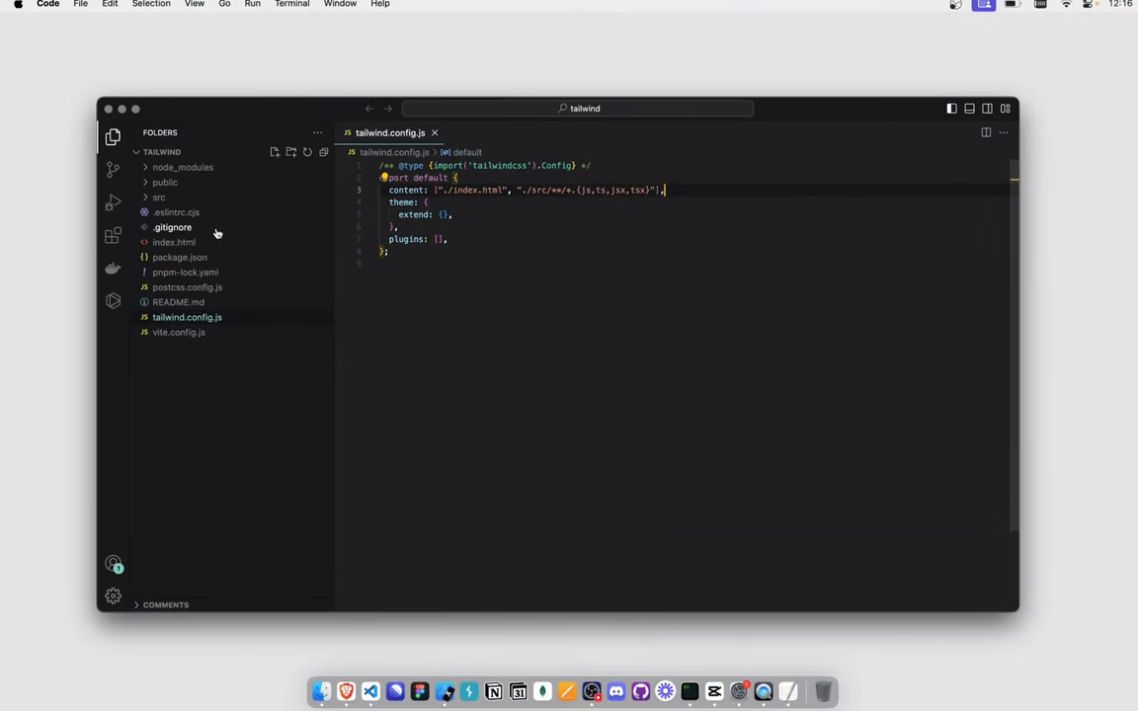
left_click(158, 198)
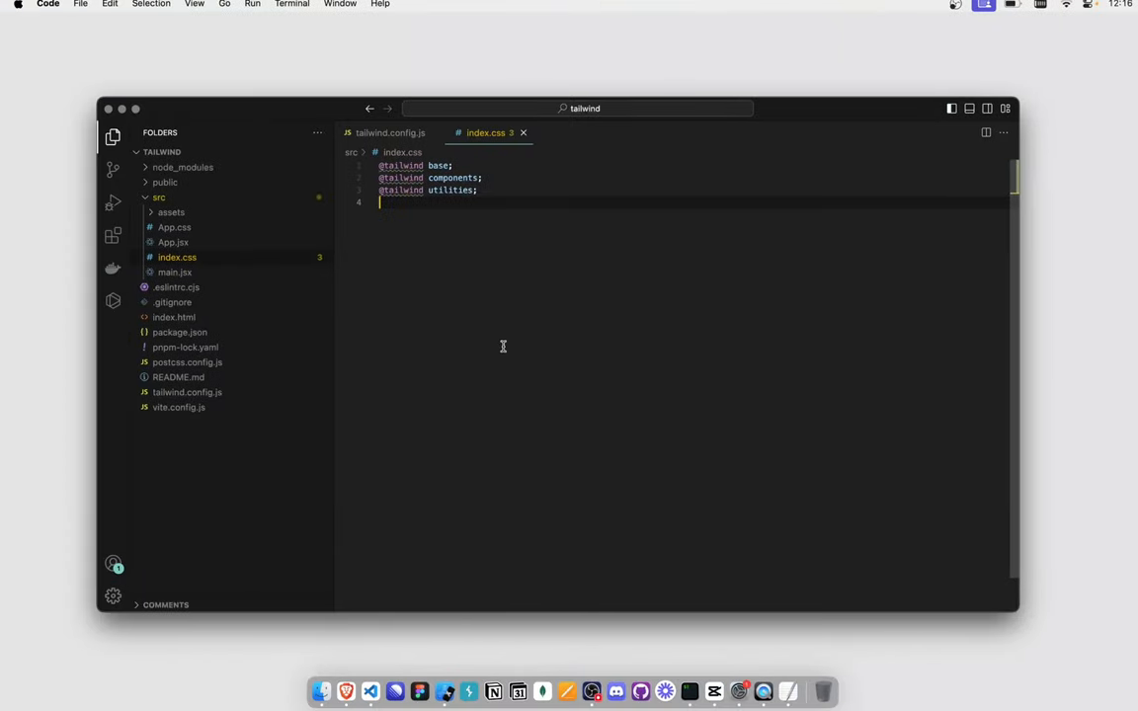
left_click(174, 241)
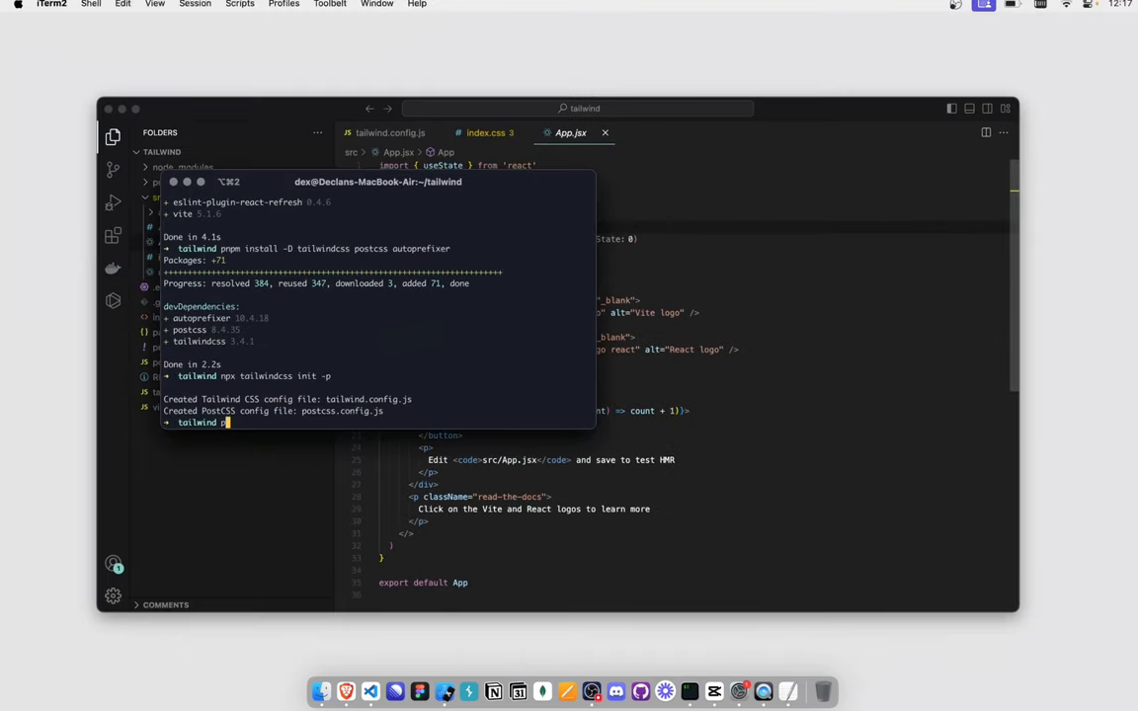
- Start the dev server with npm run dev and return to the free Tailbits gallery
type("npm dev")
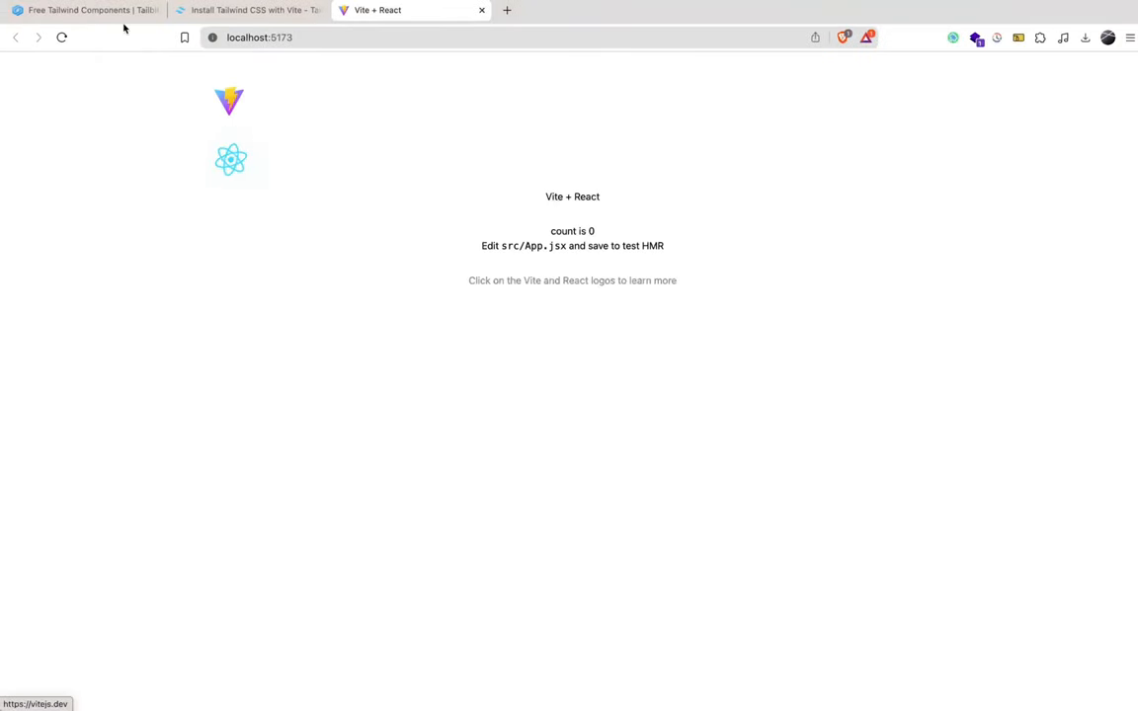
left_click(83, 10)
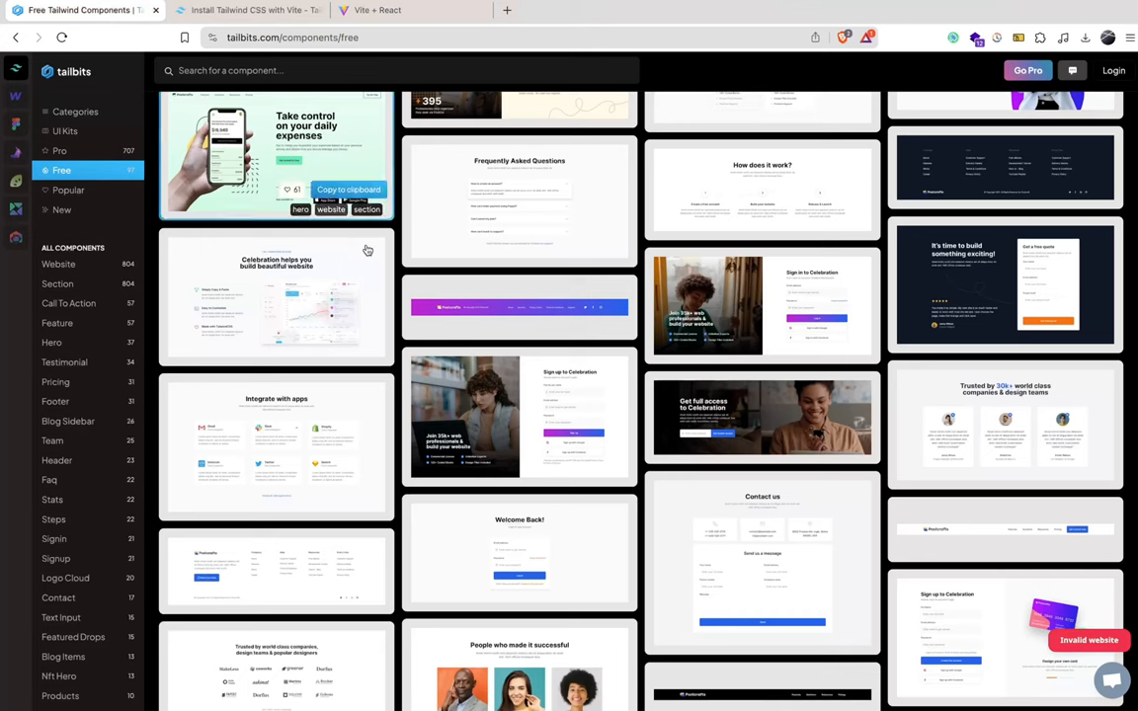
- Scroll the free gallery toward the Sign in to Celebration card
scroll("up", 3)
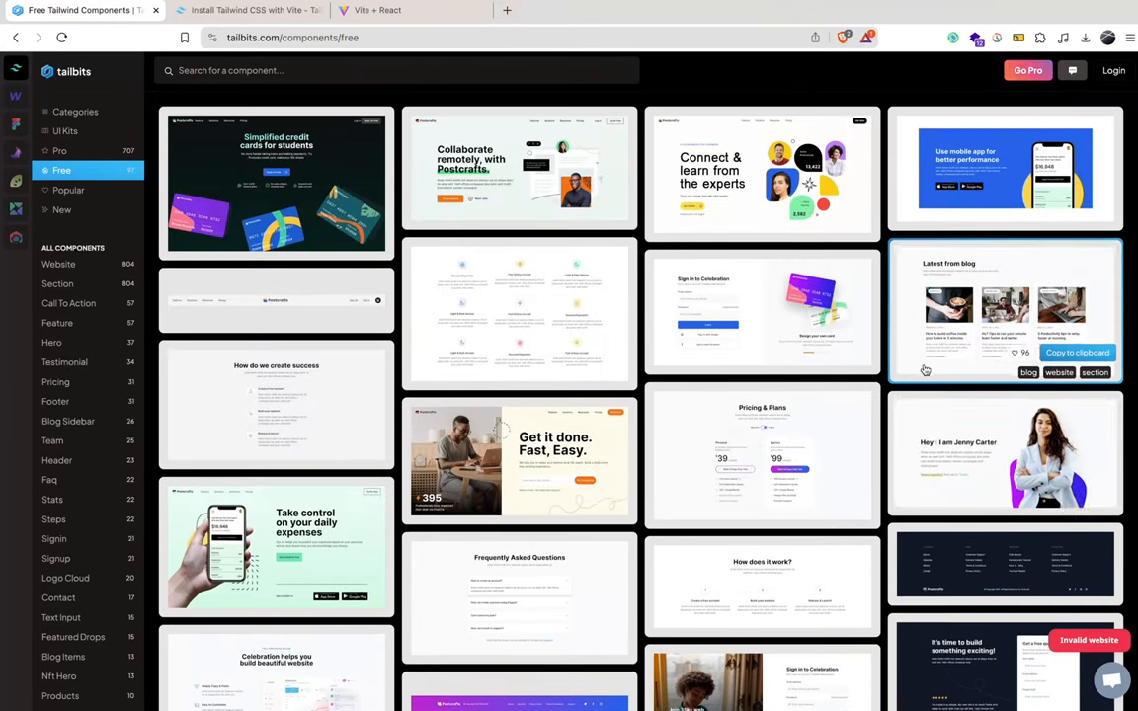
mouse_move(762, 174)
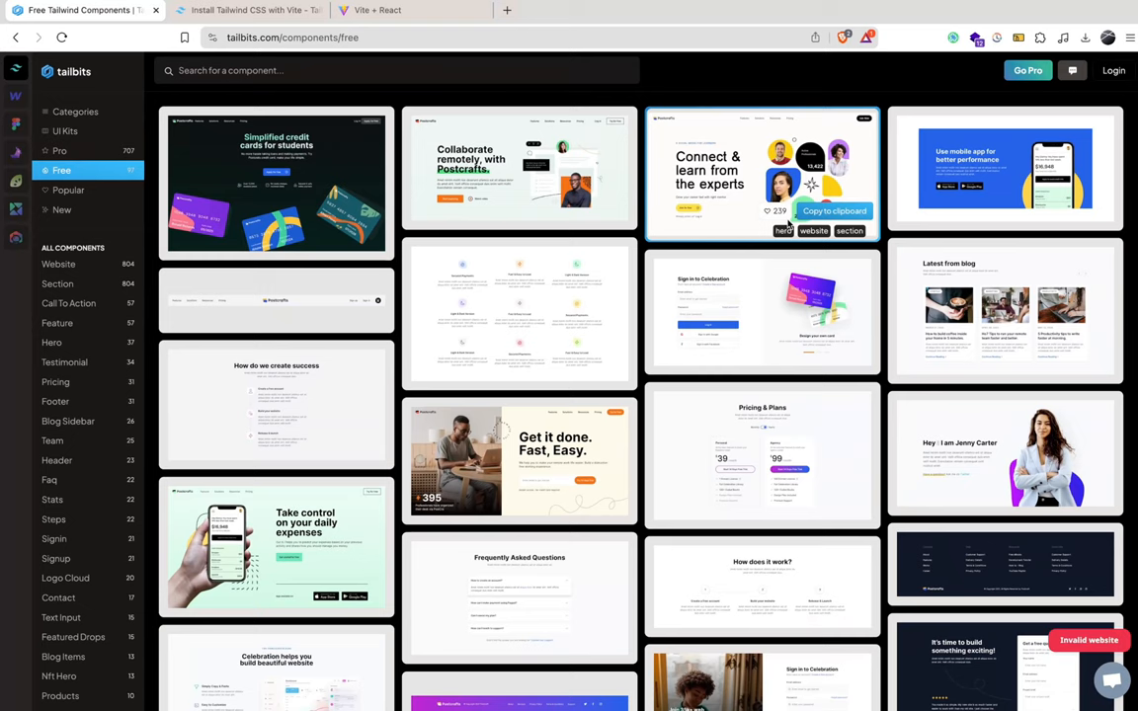
mouse_move(520, 458)
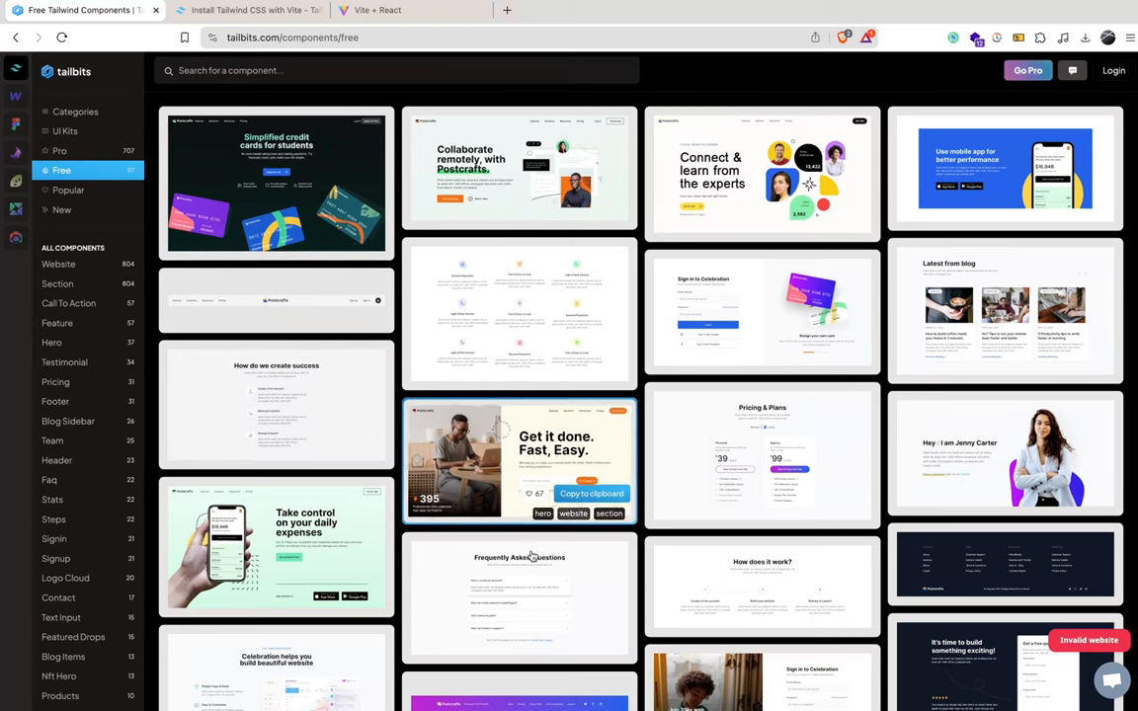
mouse_move(695, 475)
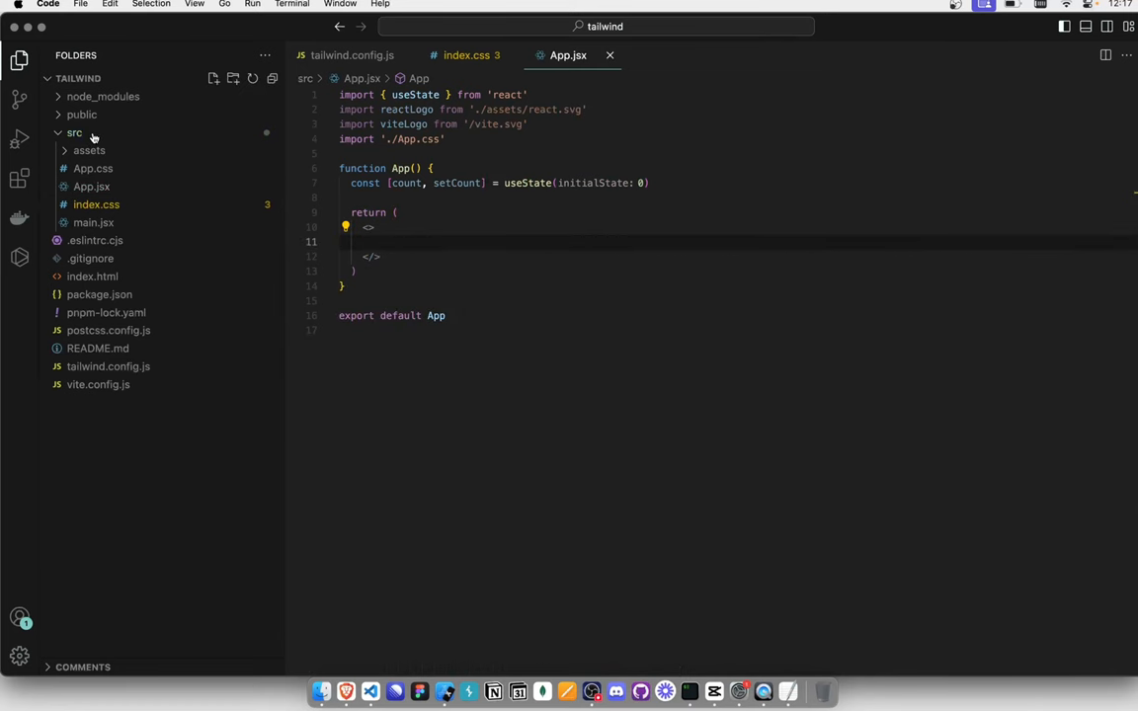
- Create src/components/Auth.jsx with a rafce arrow-function skeleton for the pasted sign-in markup
type("compone")
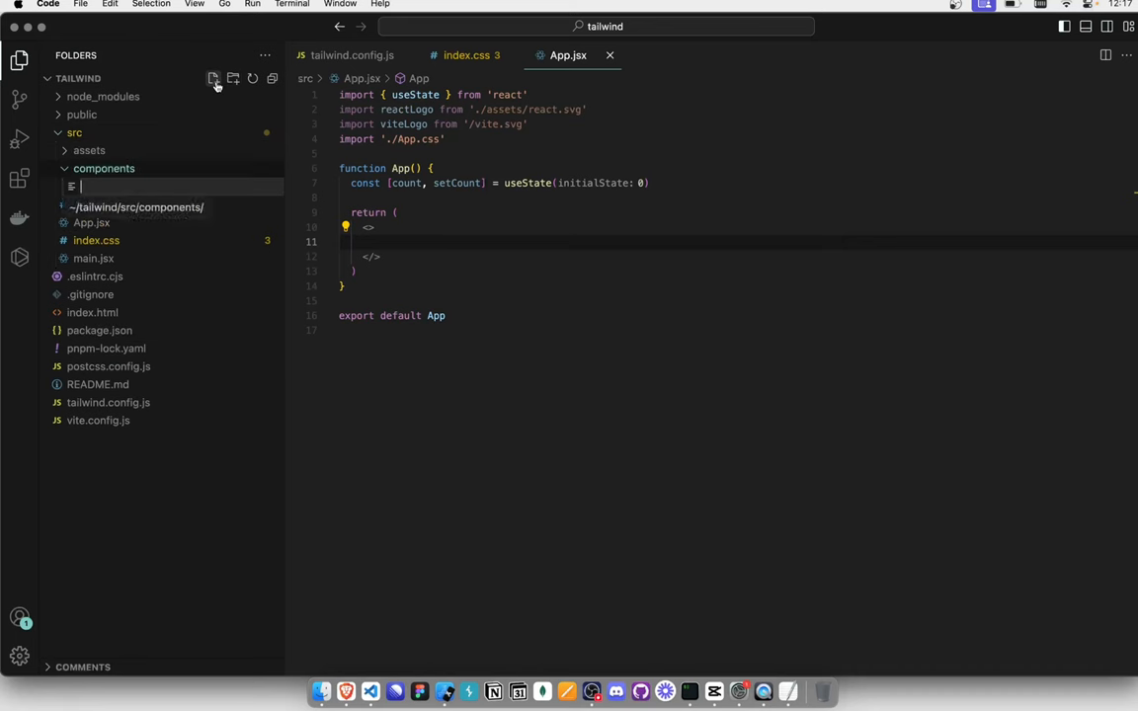
type("Auth.js")
type("rac")
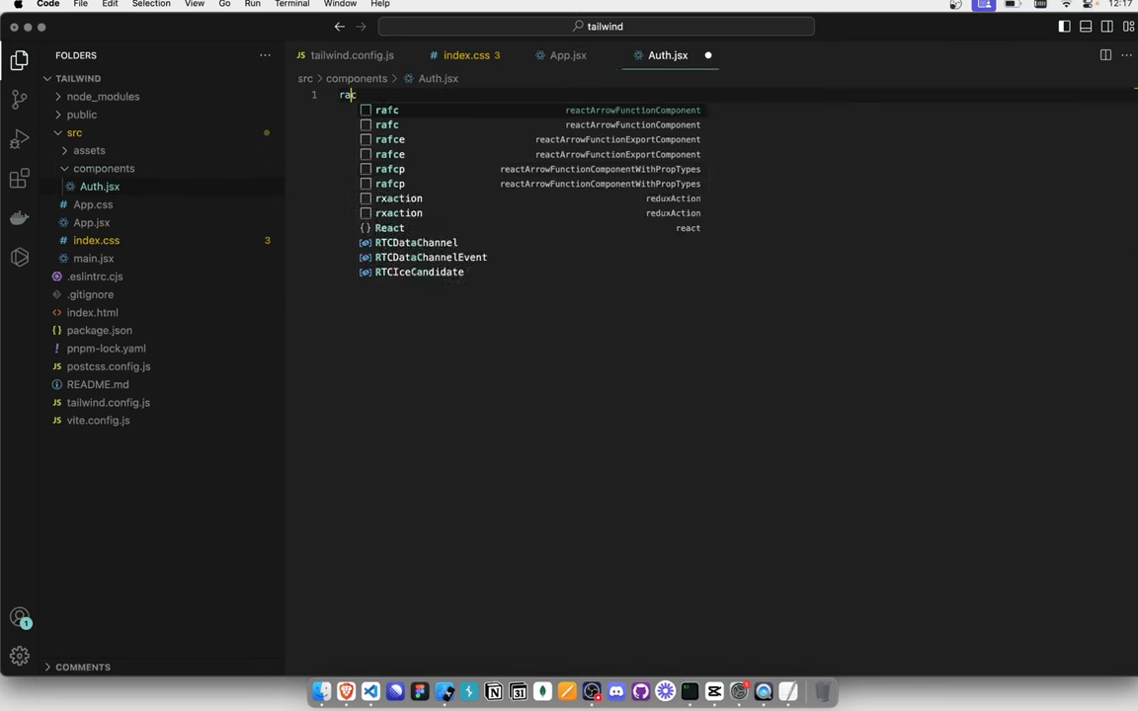
key("Enter")
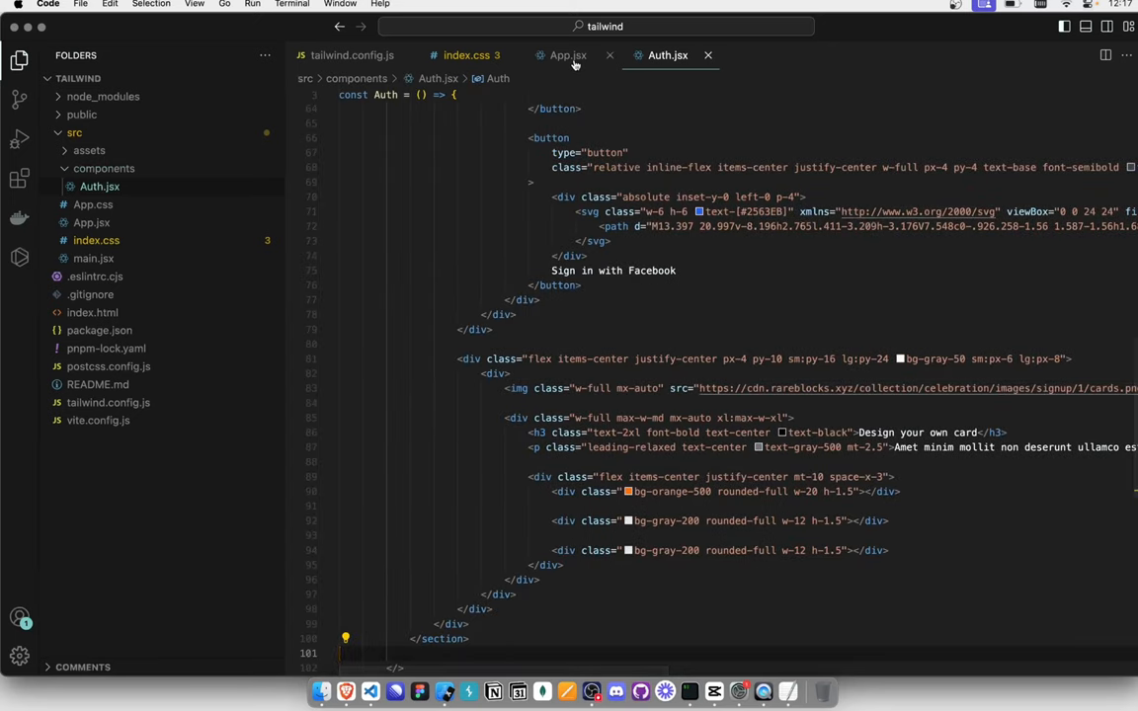
- Import Auth from './components/Auth' in App.jsx
left_click(569, 55)
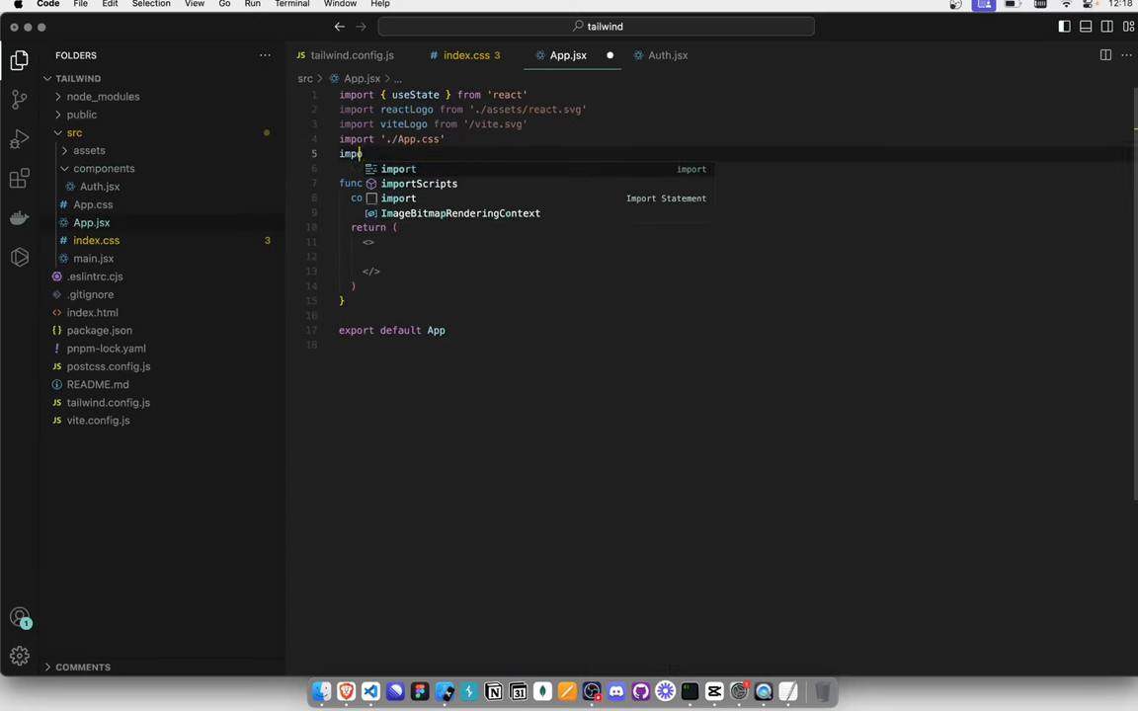
type("Auth from './components/Auth'")
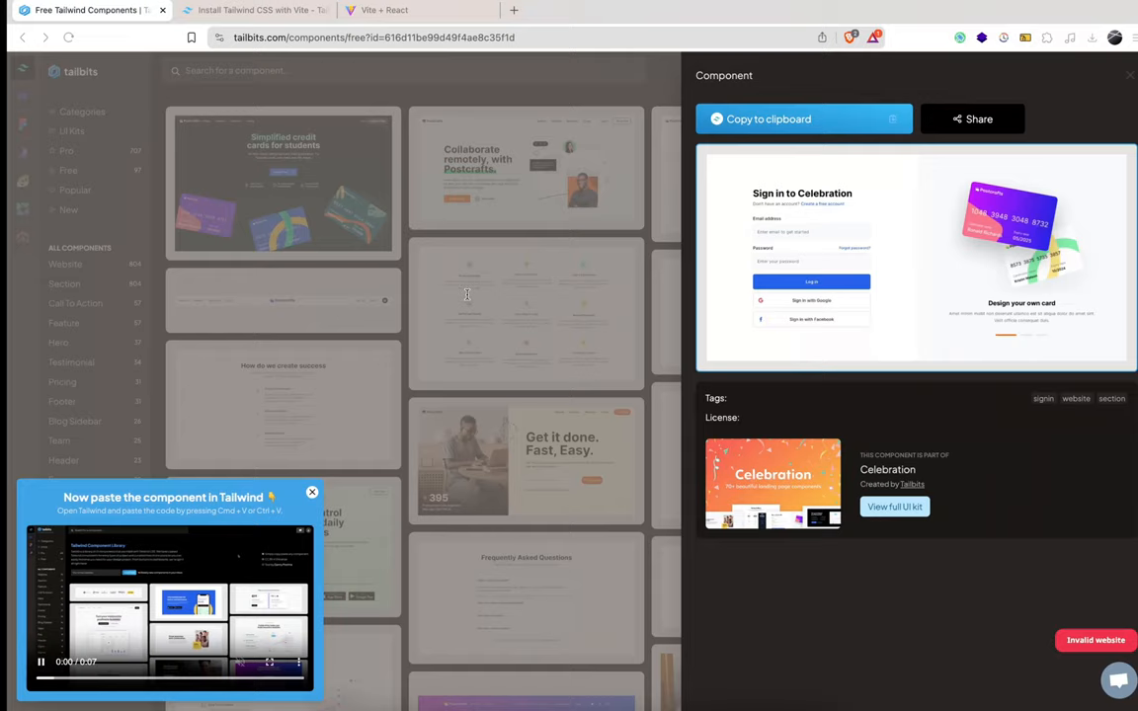
- View the rendered Sign in to Celebration page on the localhost:5173 app tab
left_click(383, 10)
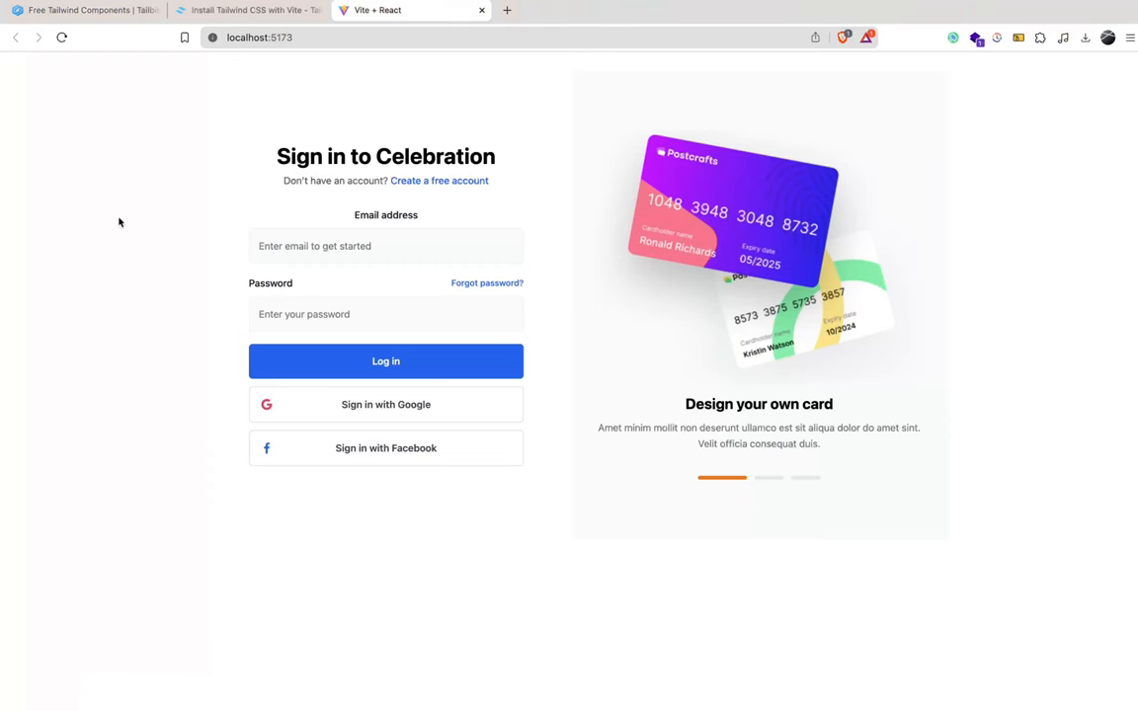
left_click(385, 245)
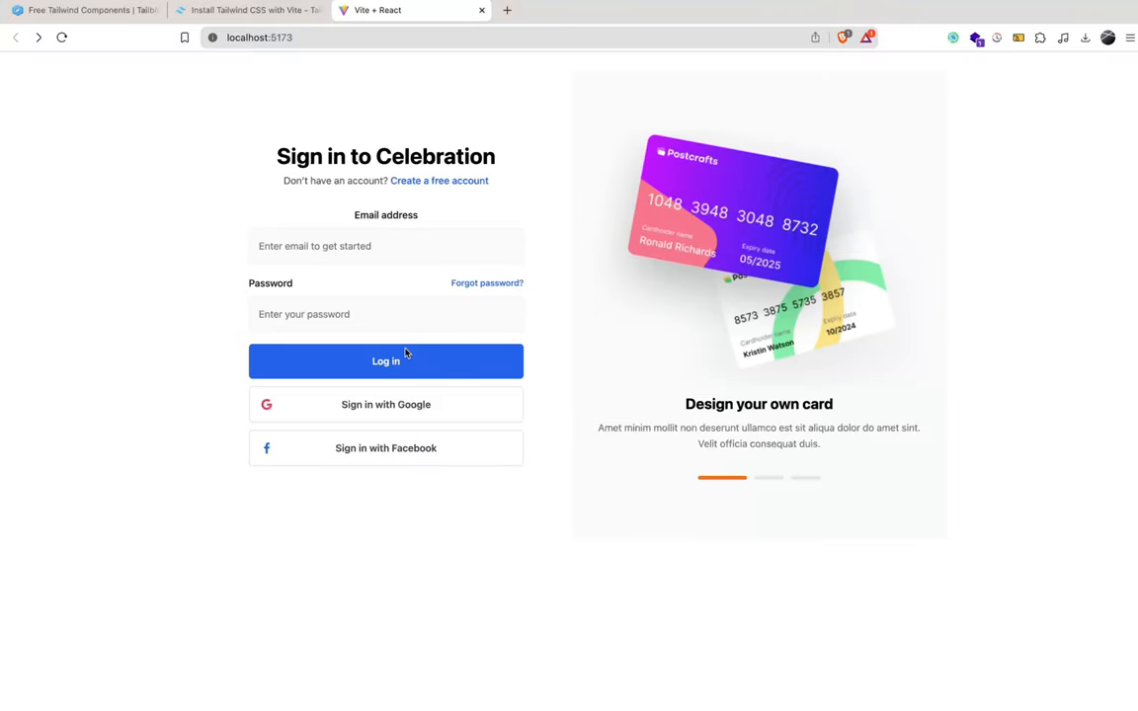
mouse_move(1028, 119)
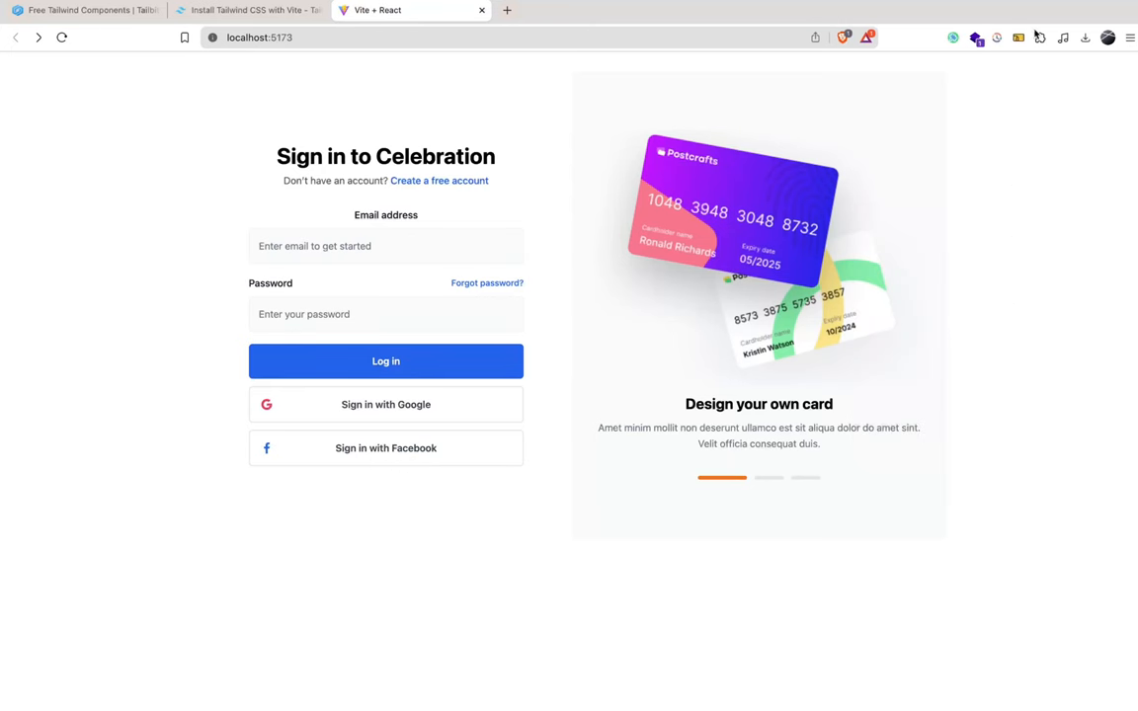
mouse_move(1020, 37)
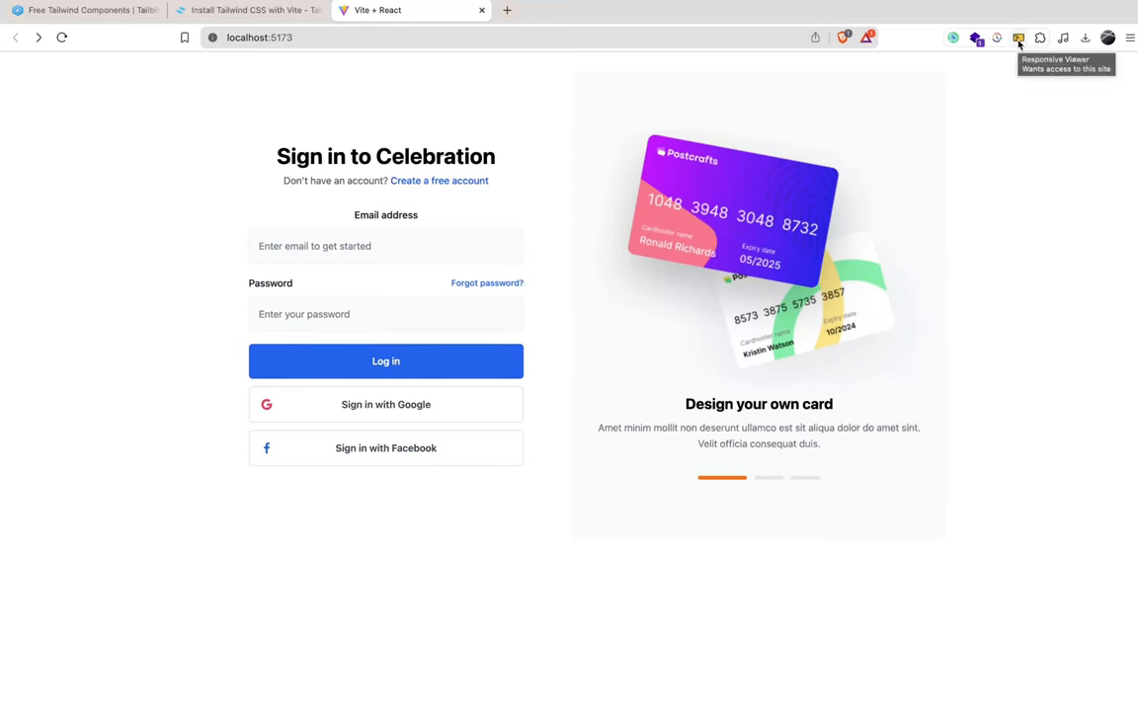
left_click(1019, 38)
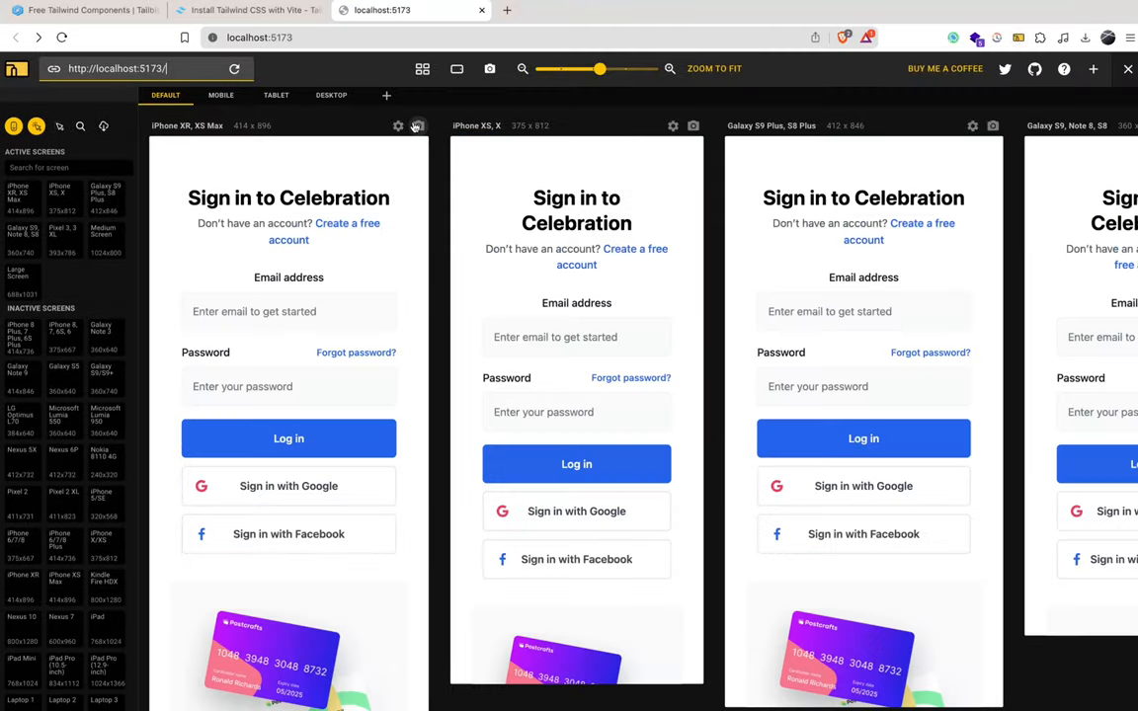
scroll("down", 3)
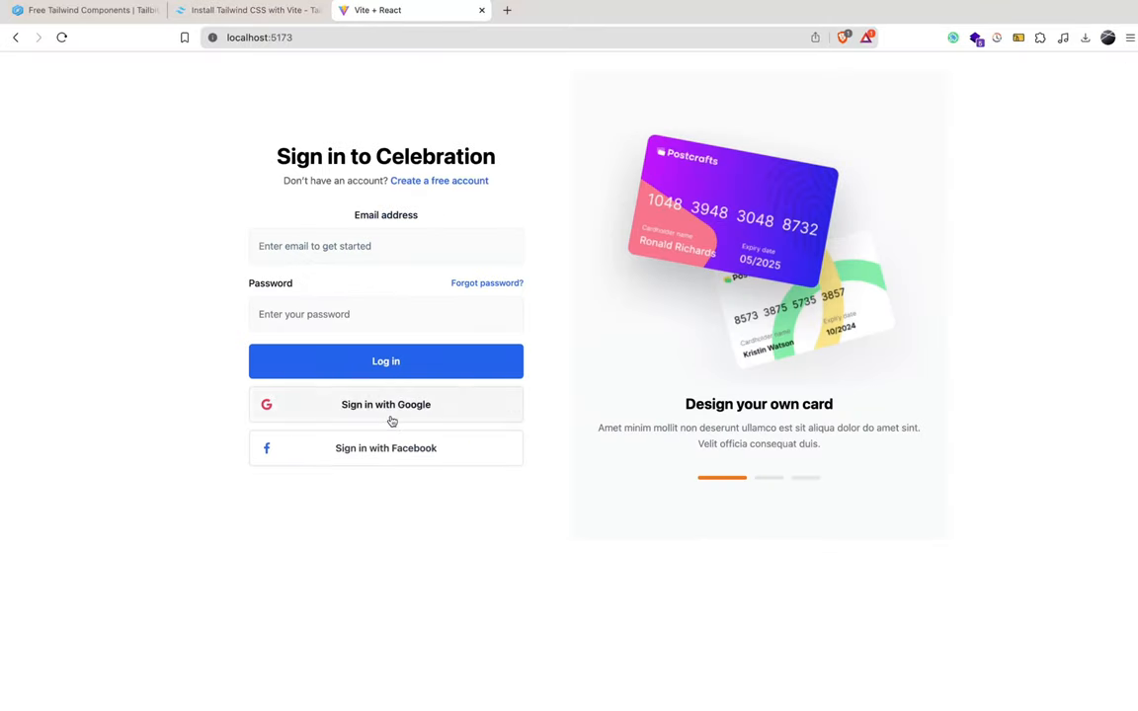
- Dismiss the paste reminder and scroll the free gallery through pricing and team designs to the testimonials
left_click(83, 10)
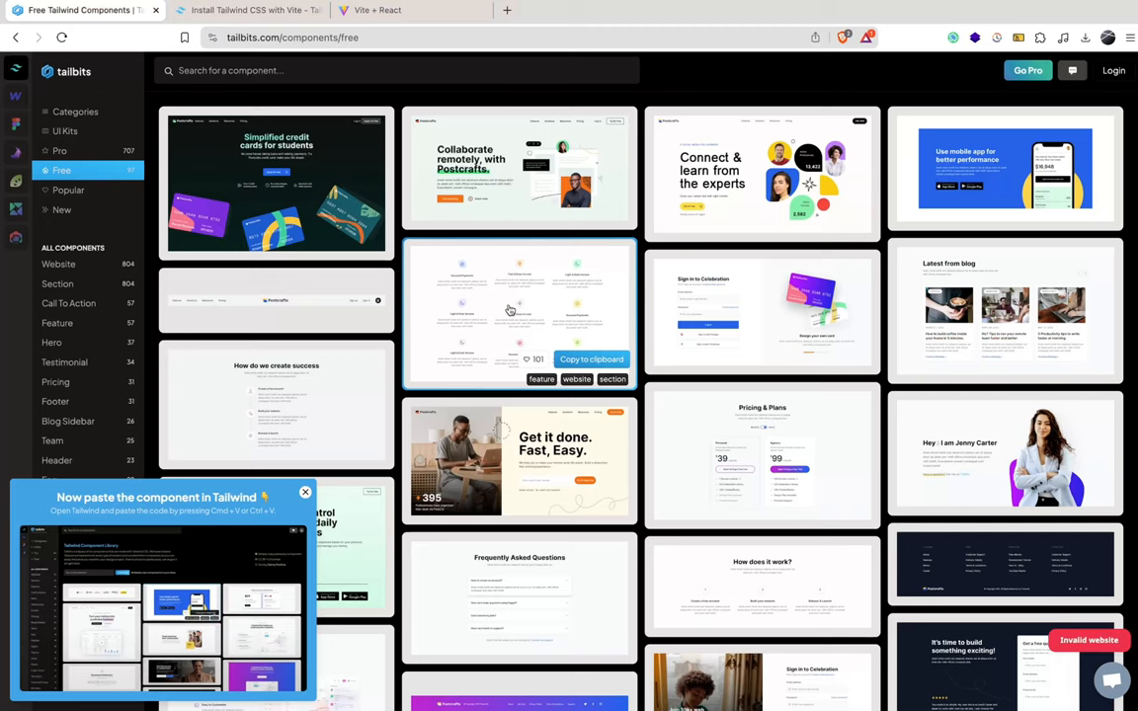
left_click(304, 492)
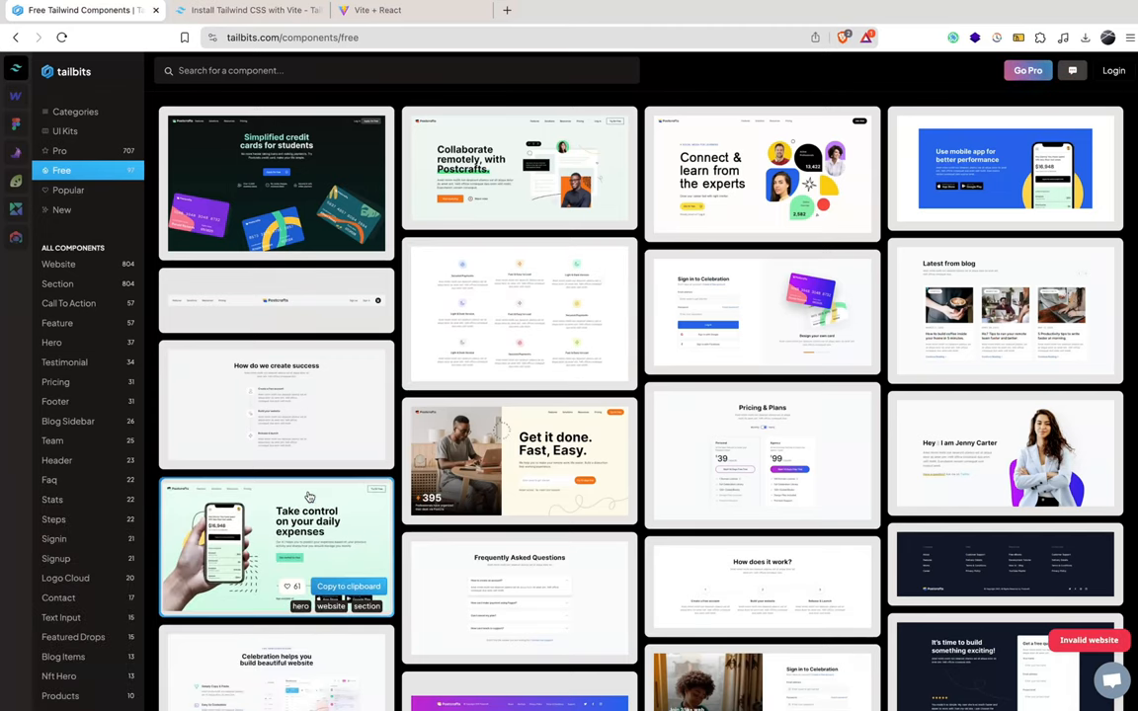
mouse_move(640, 490)
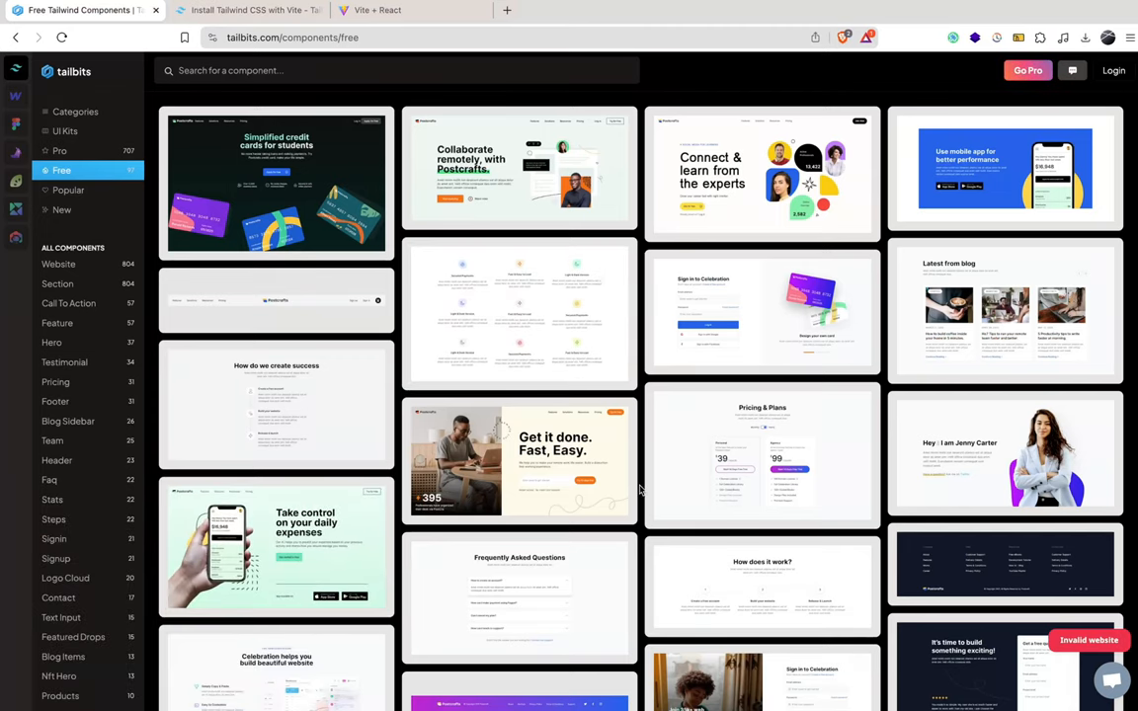
scroll("down", 3)
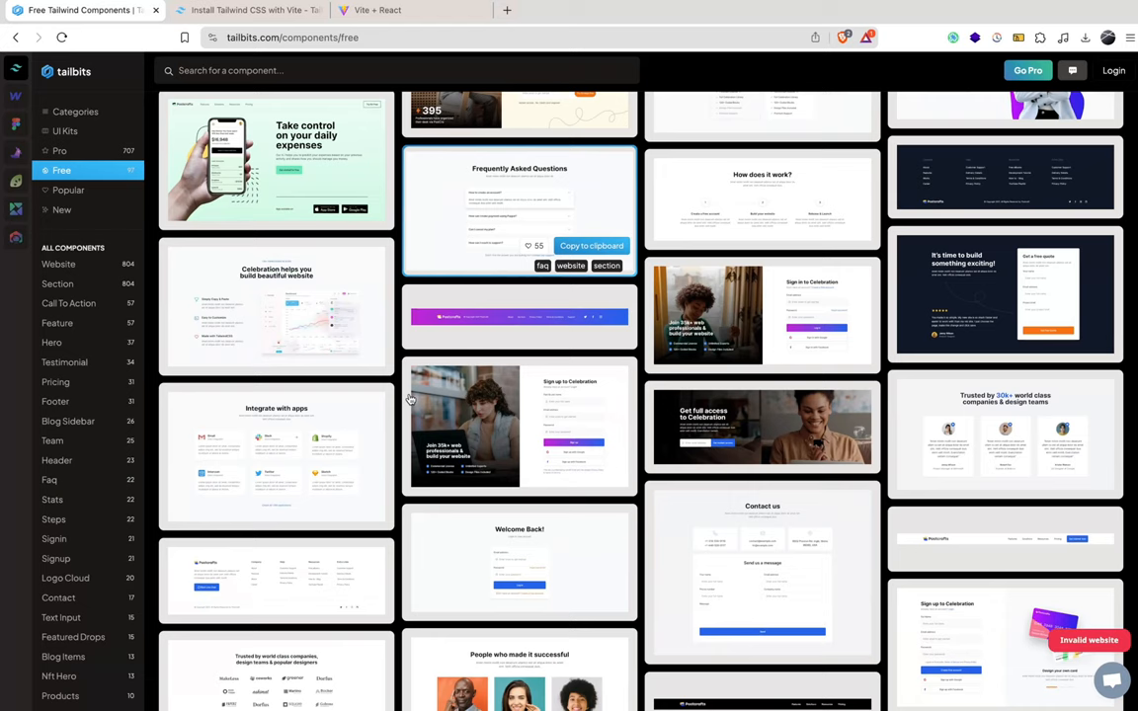
scroll("down", 3)
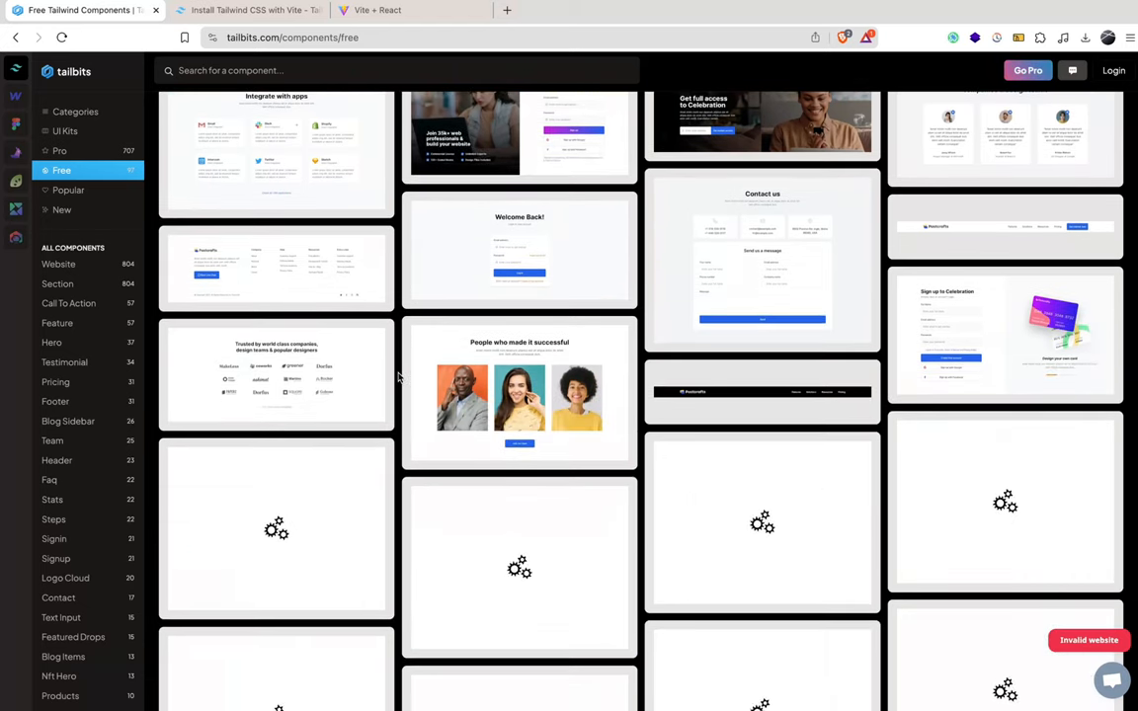
scroll("down", 3)
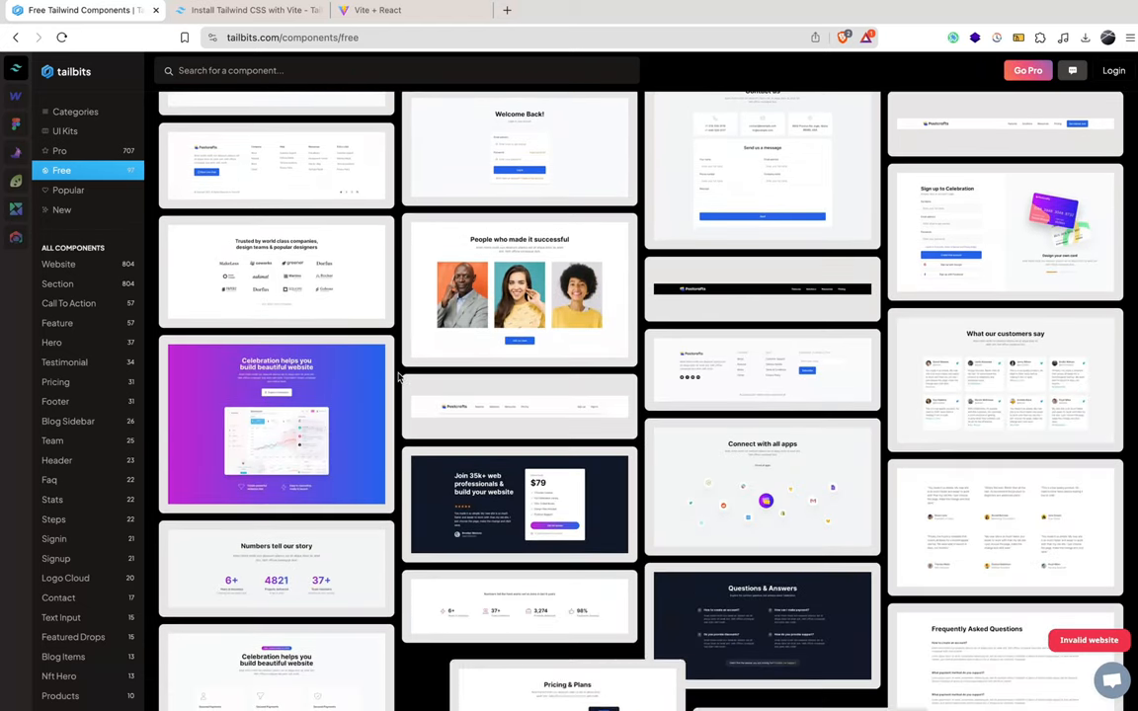
scroll("down", 3)
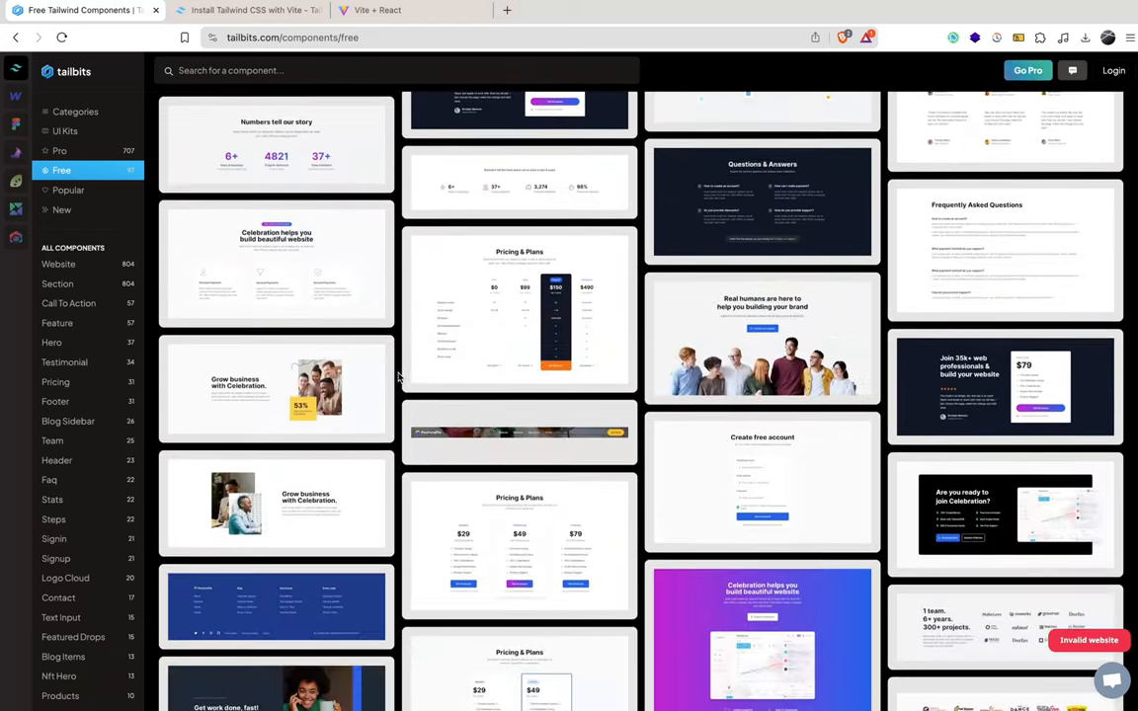
scroll("down", 3)
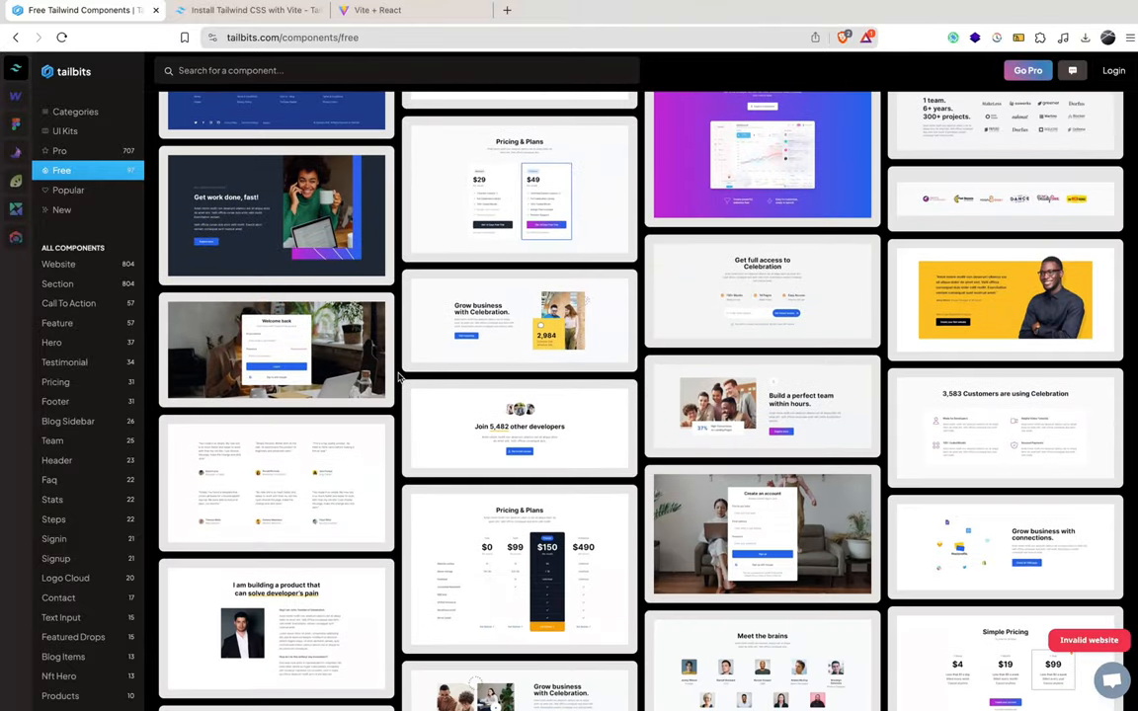
scroll("down", 3)
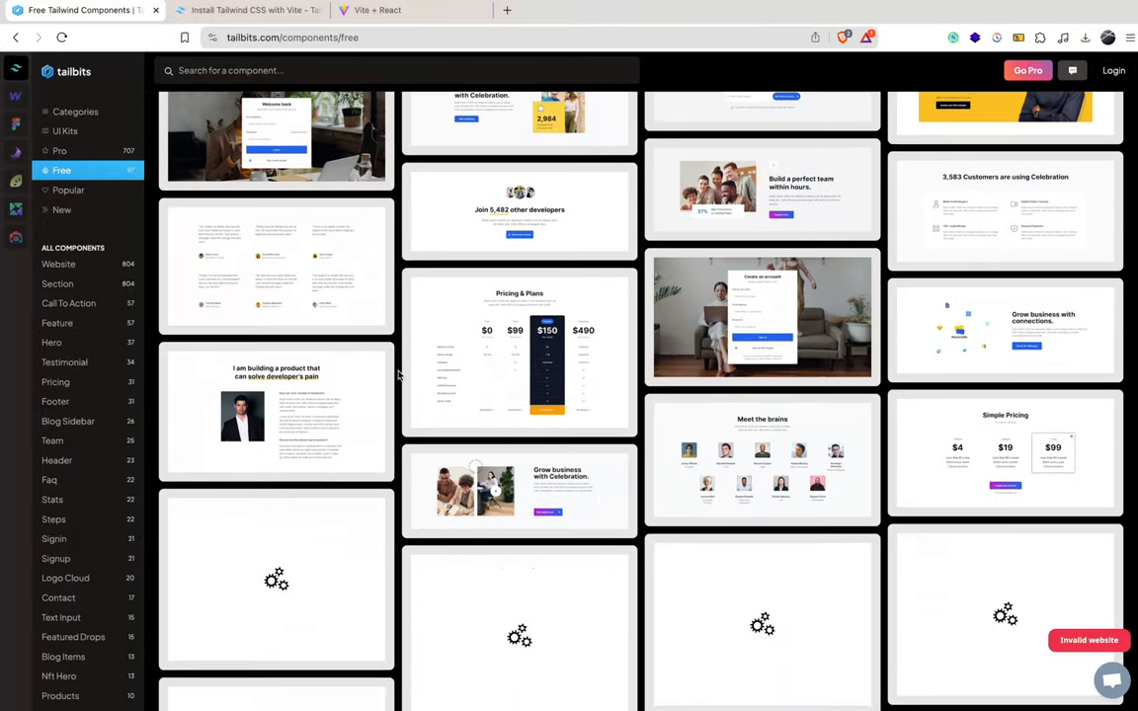
scroll("down", 3)
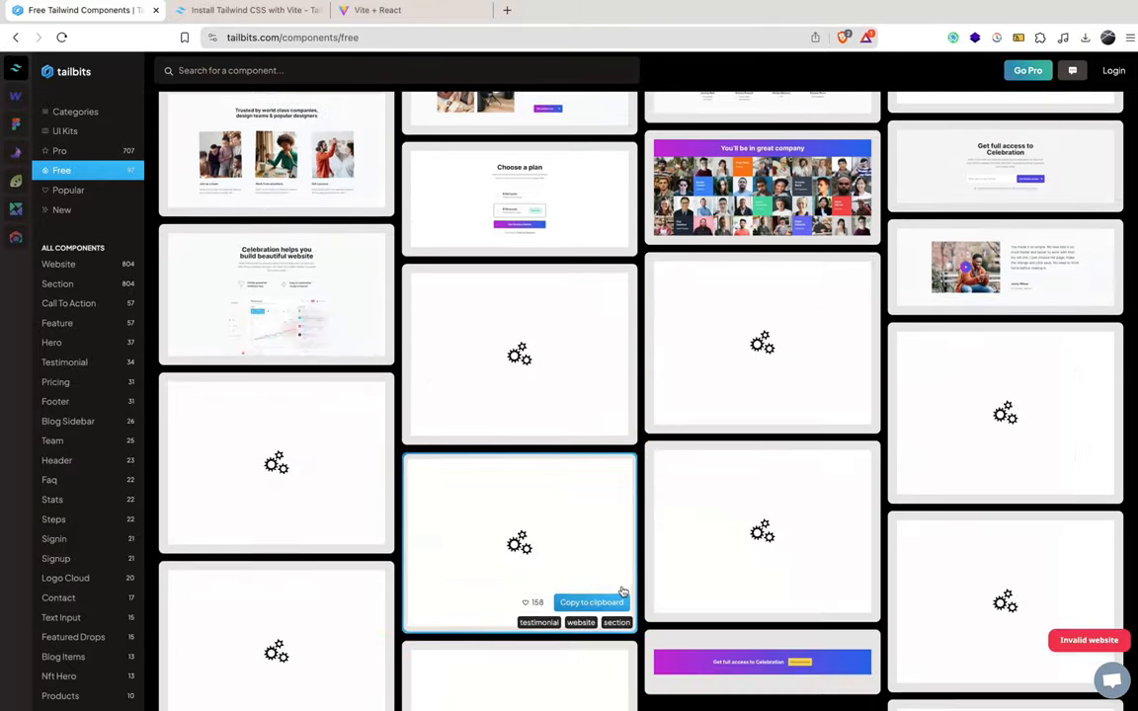
scroll("down", 3)
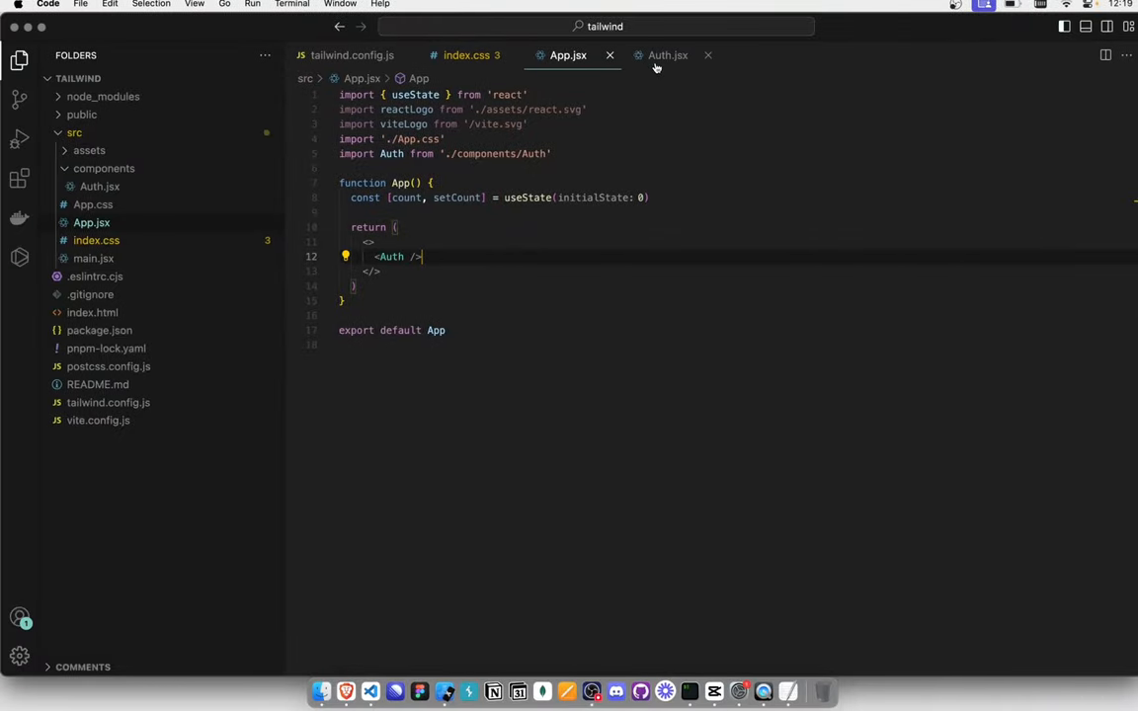
- Paste the testimonials code into Auth.jsx so localhost shows six quote cards, then return to Tailbits
left_click(668, 55)
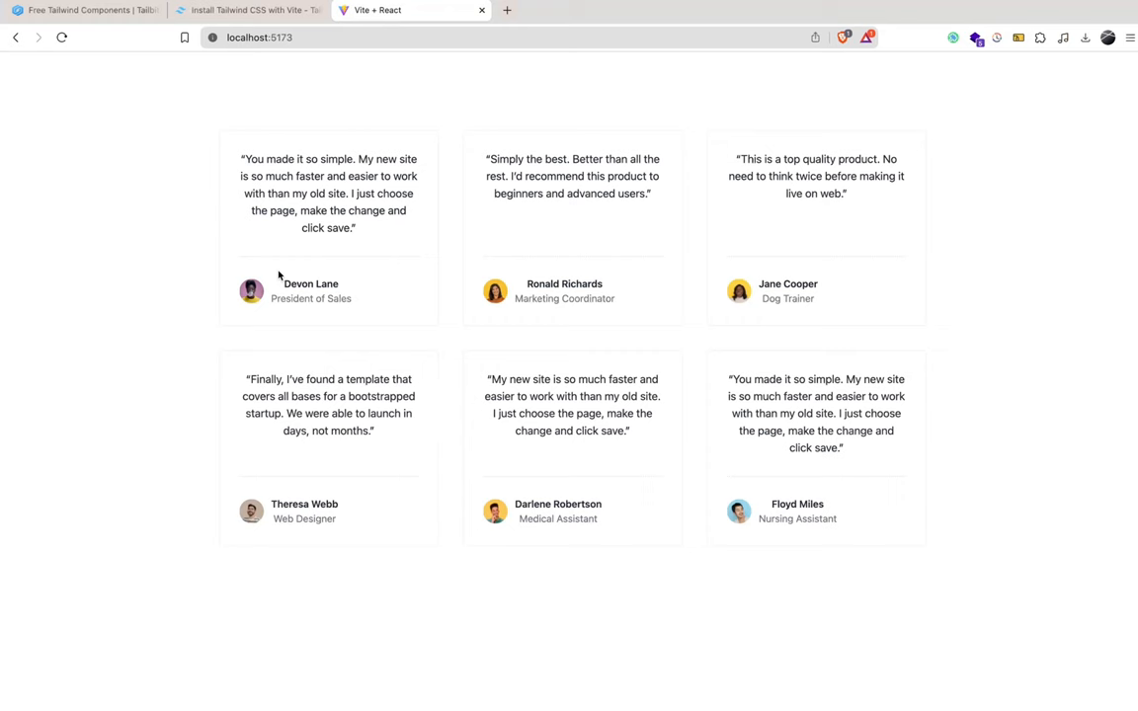
mouse_move(375, 530)
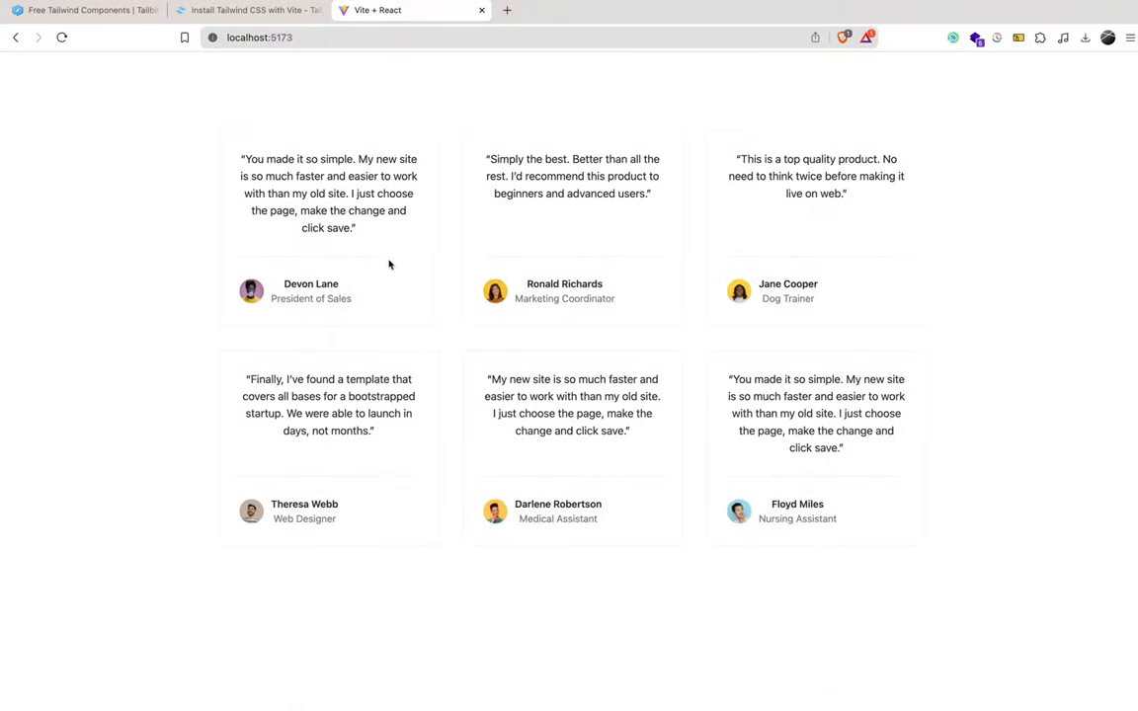
left_click(83, 9)
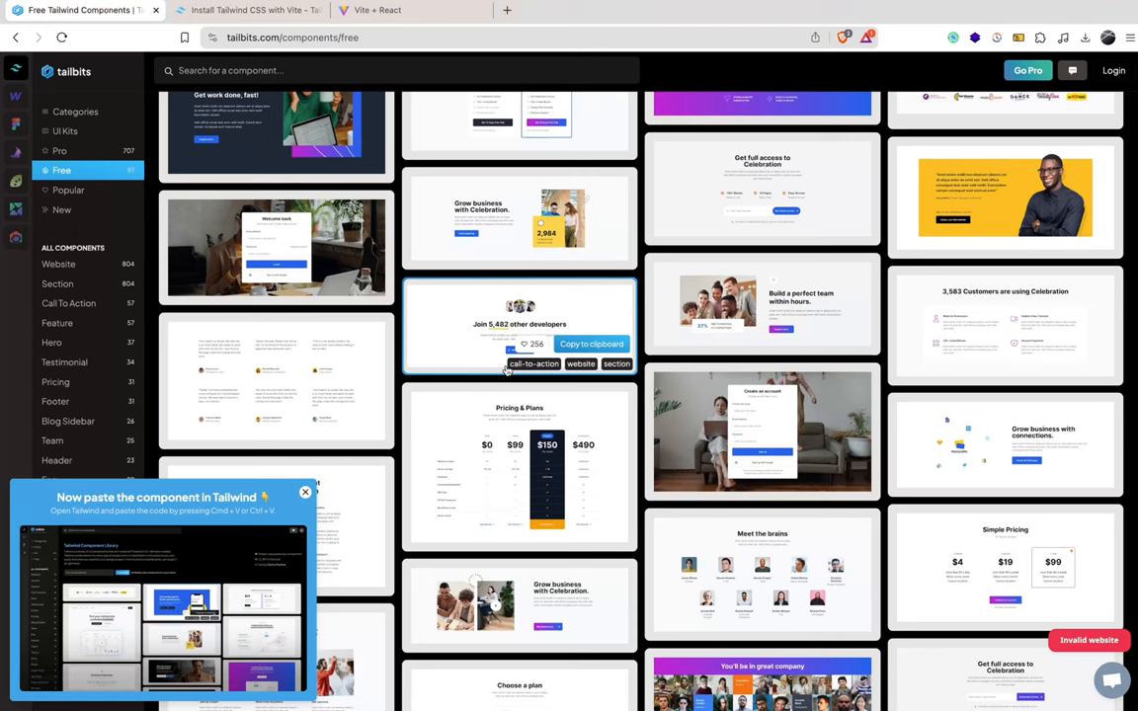
scroll("down", 3)
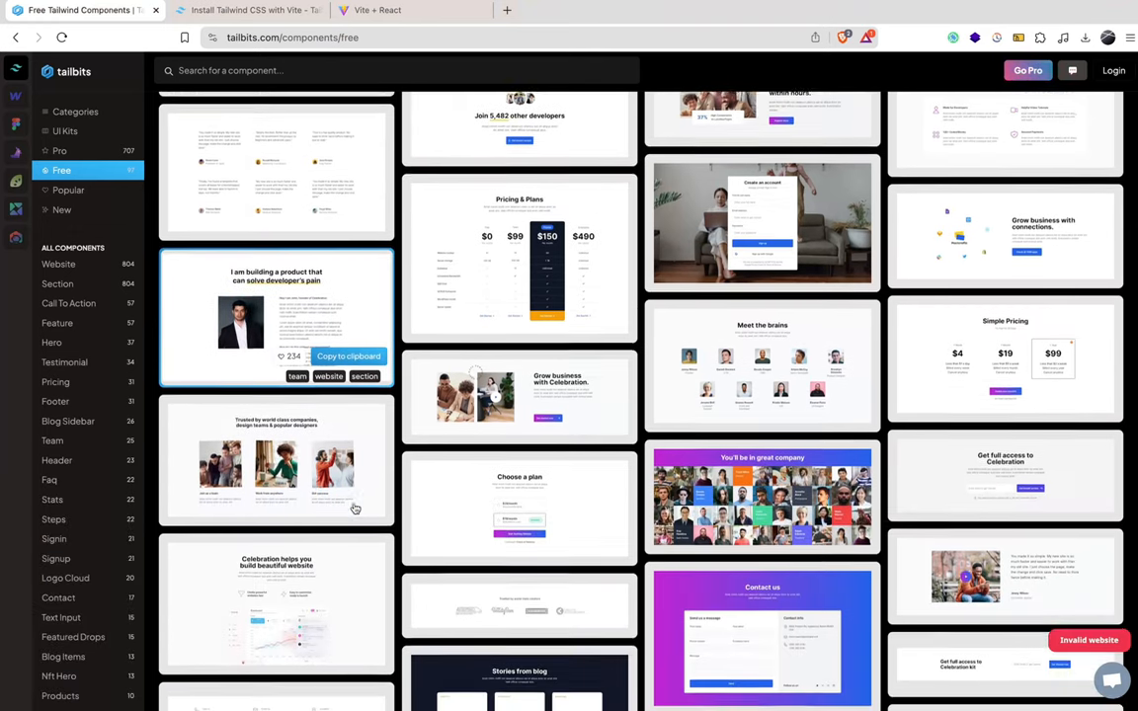
scroll("down", 3)
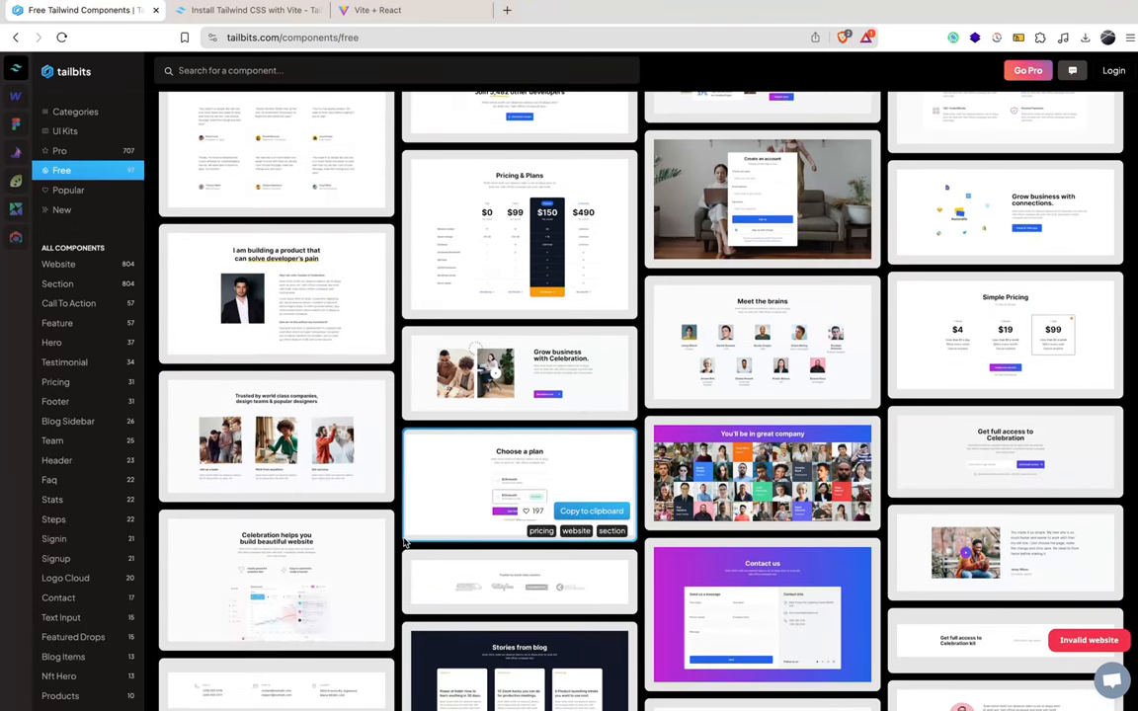
mouse_move(400, 541)
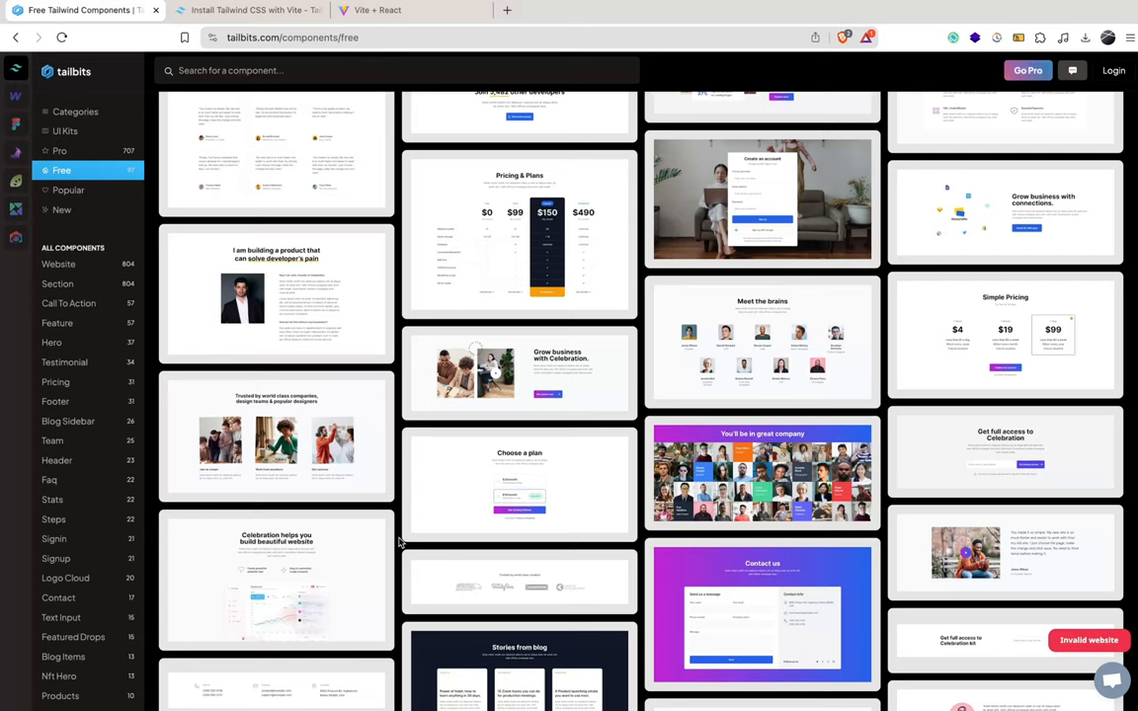
scroll("down", 3)
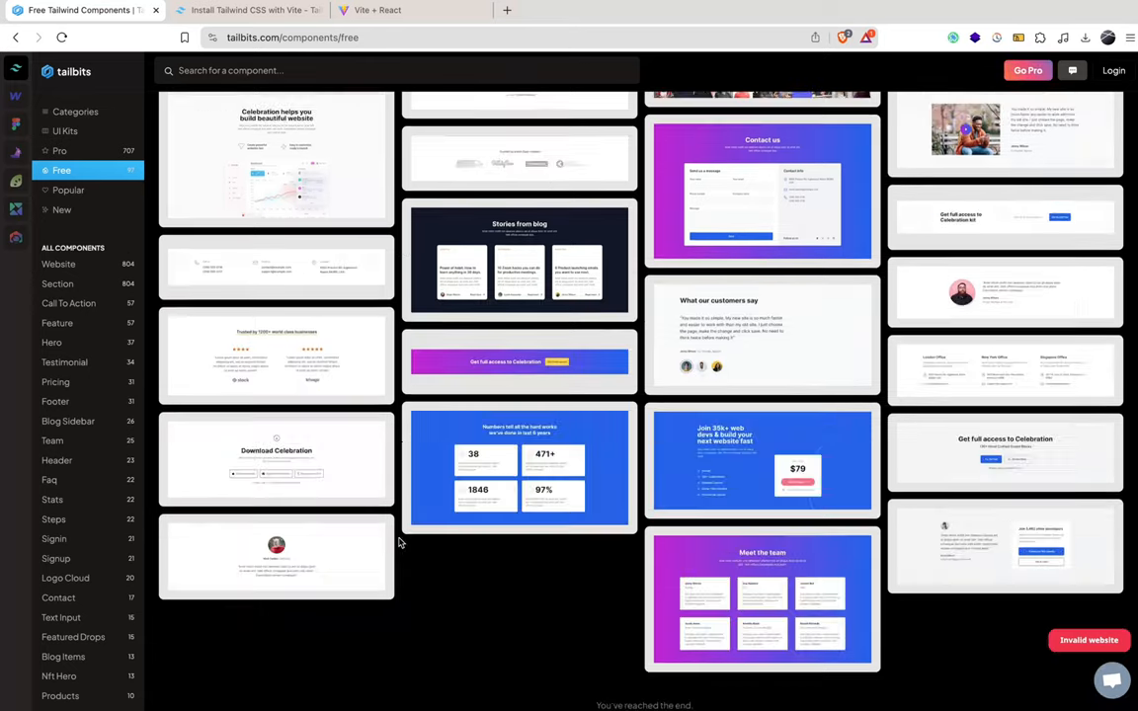